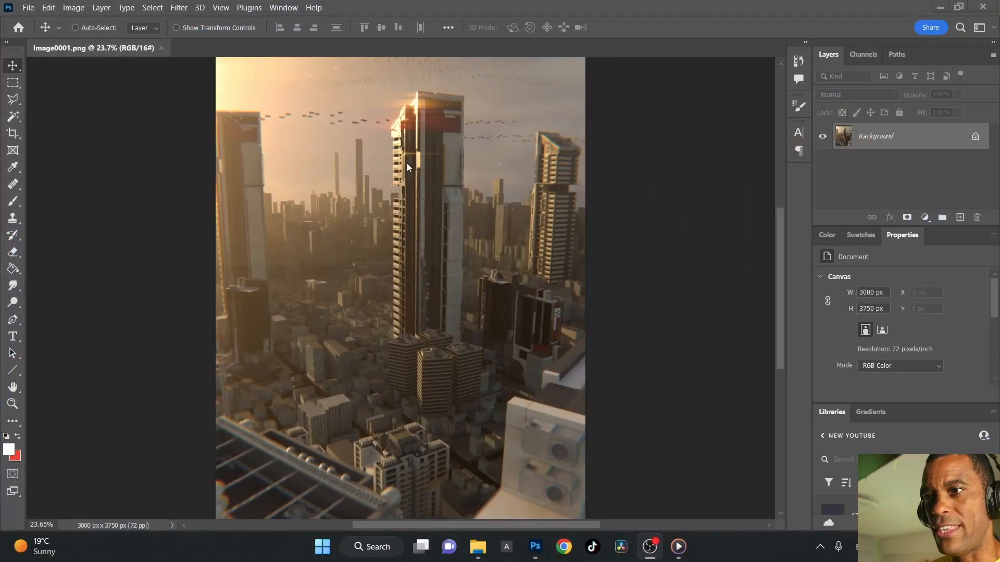
mouse_move(428, 166)
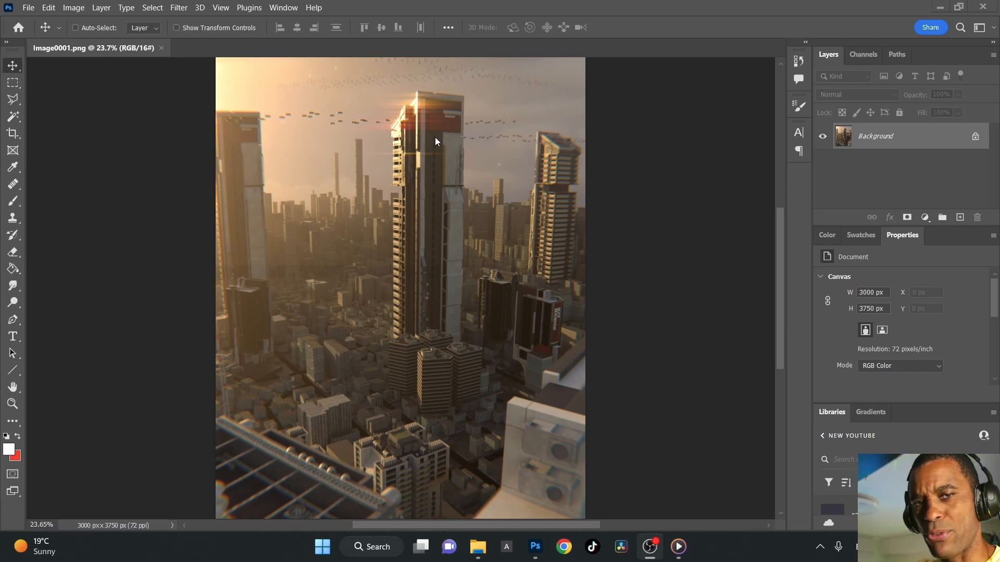
mouse_move(440, 242)
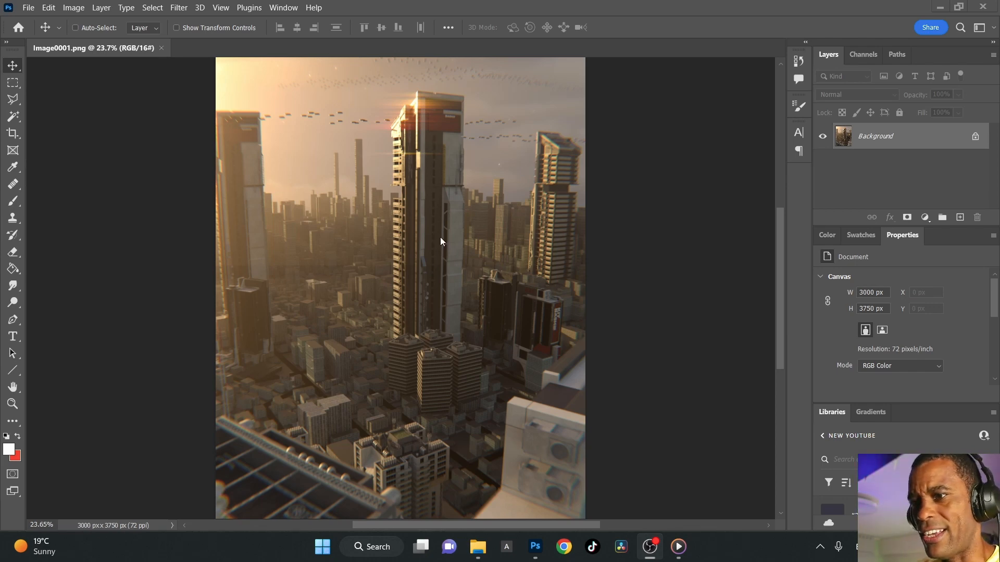
mouse_move(258, 312)
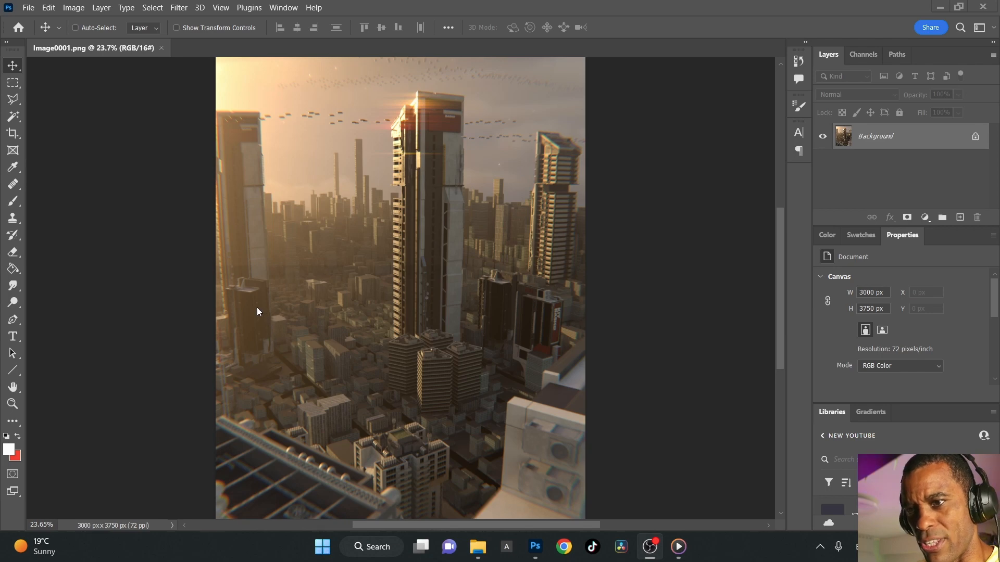
mouse_move(557, 328)
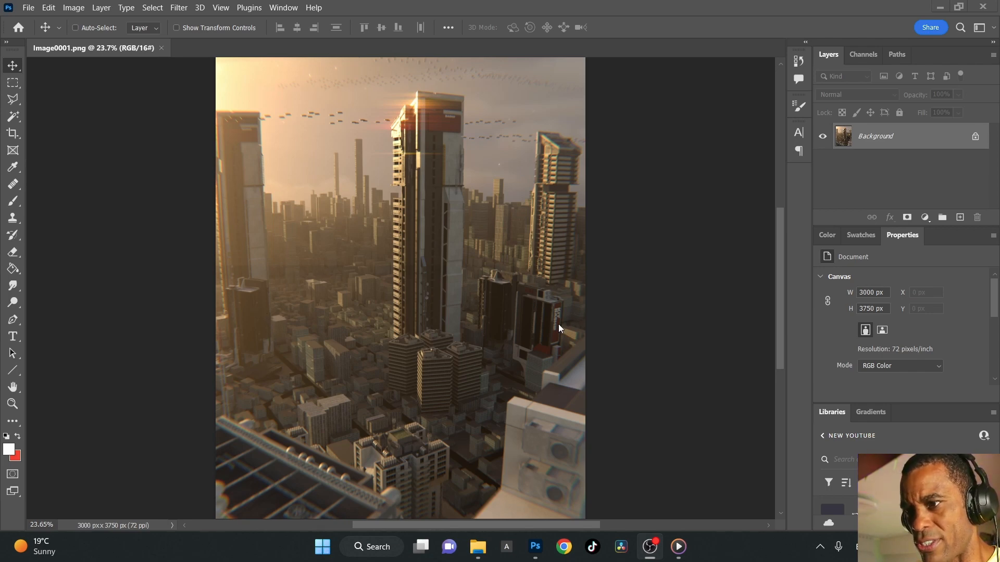
mouse_move(331, 218)
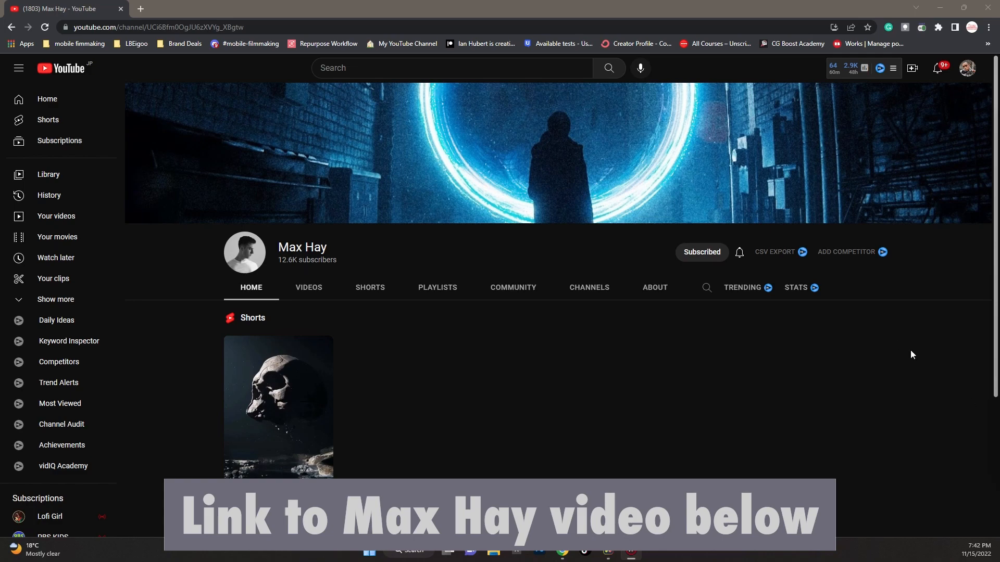
Step: Scroll down the YouTube channel's Home tab to show its Shorts
scroll("down", 3)
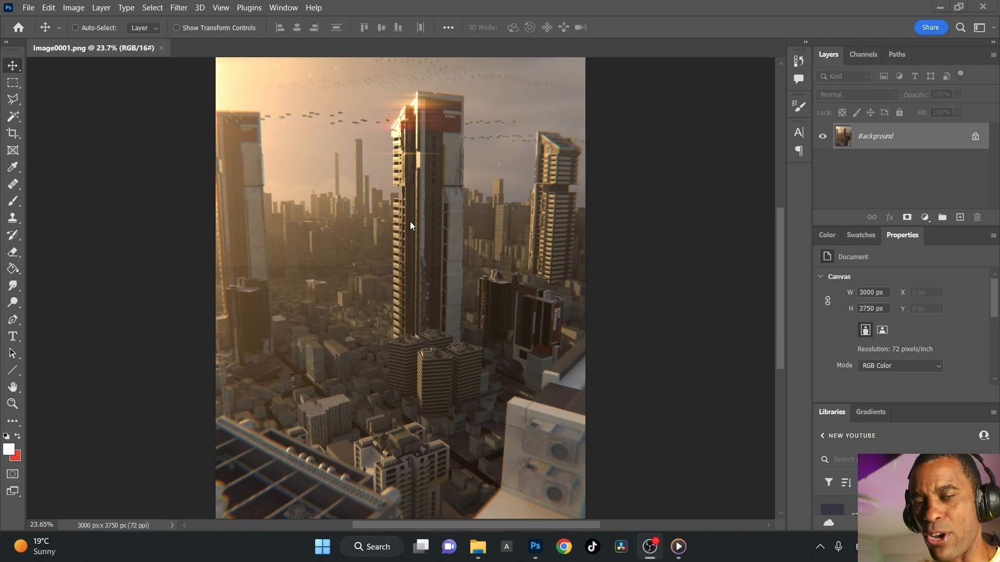
mouse_move(428, 241)
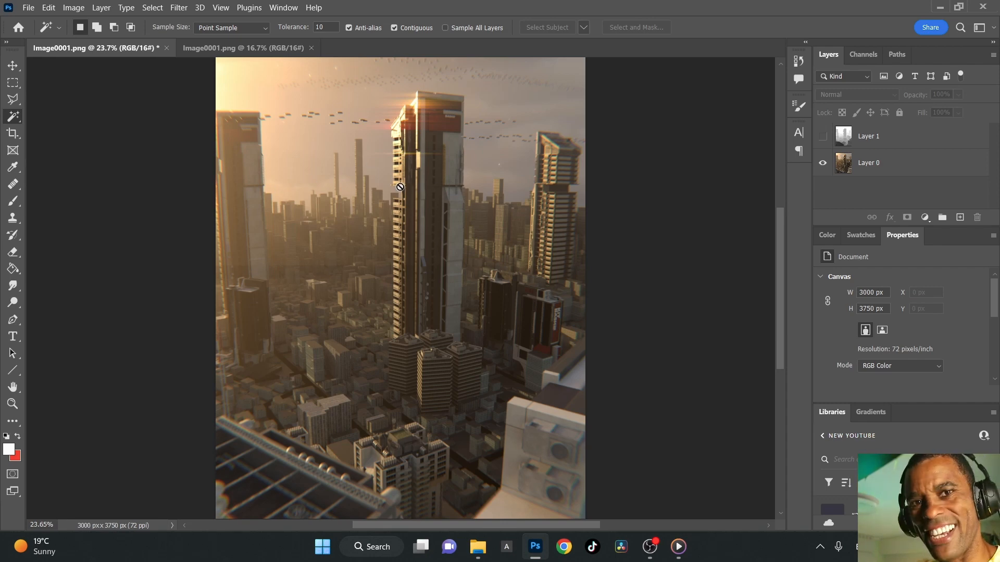
Step: Duplicate Layer 0 and convert the copy to a smart object
left_click(880, 163)
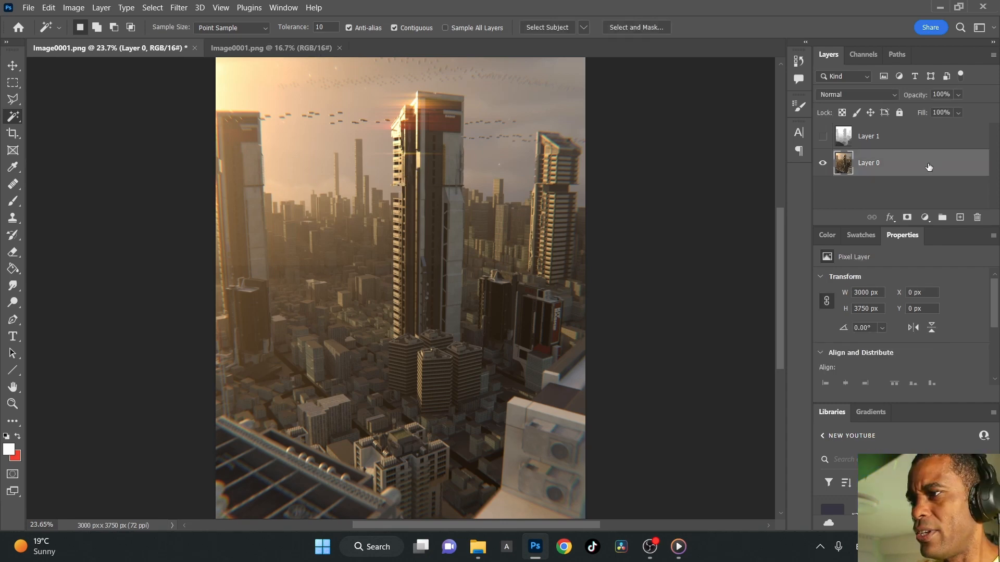
key("ctrl+j")
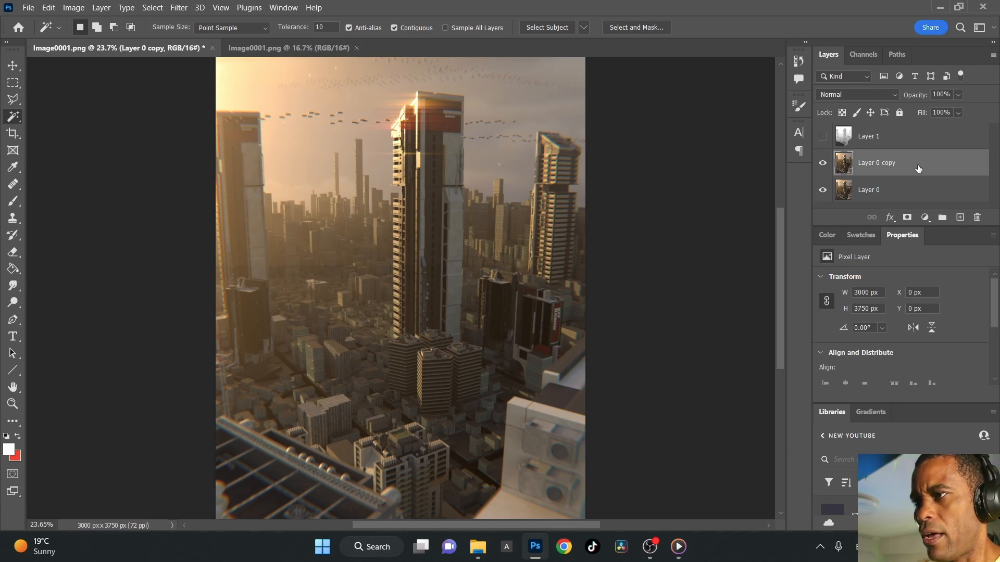
right_click(877, 162)
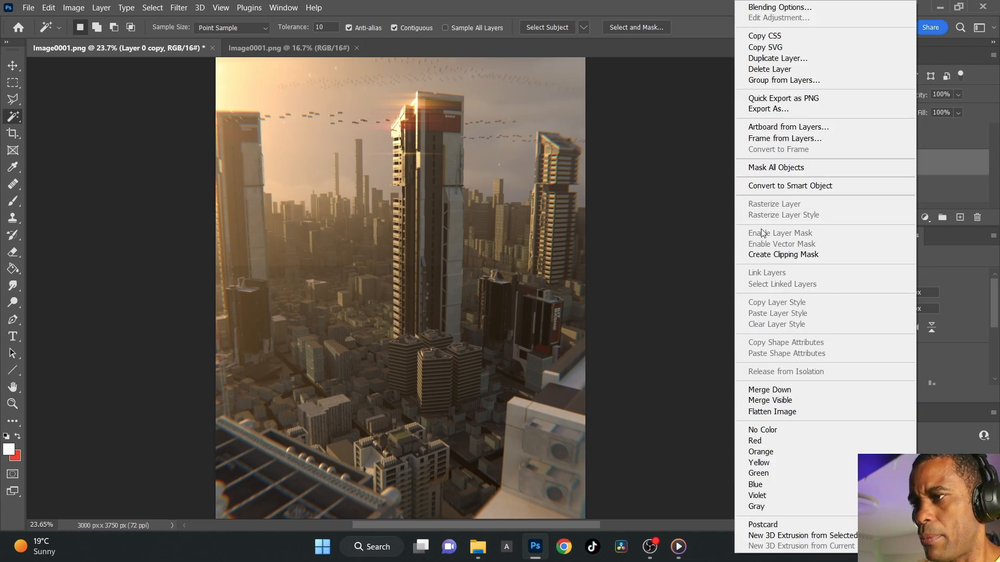
left_click(789, 185)
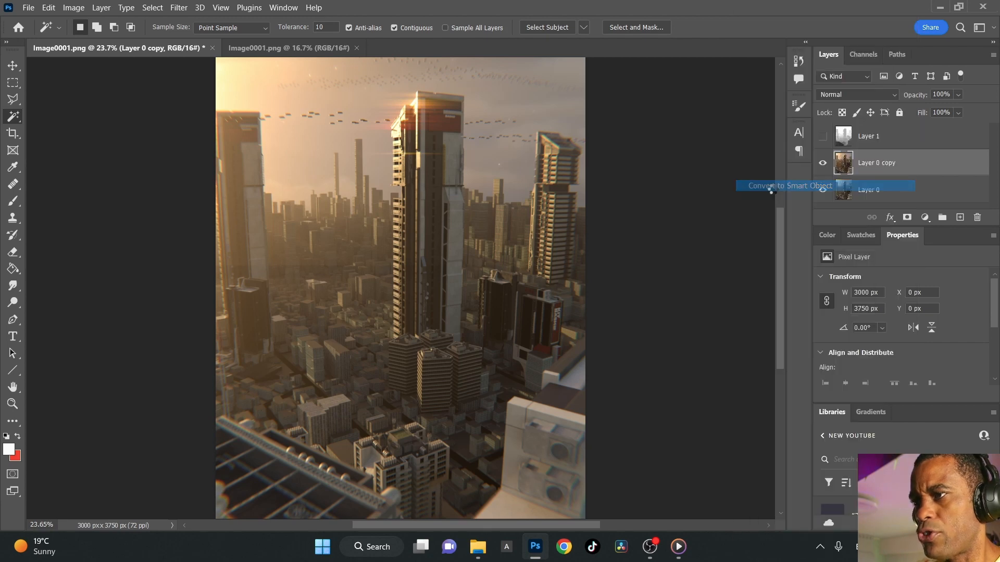
left_click(789, 185)
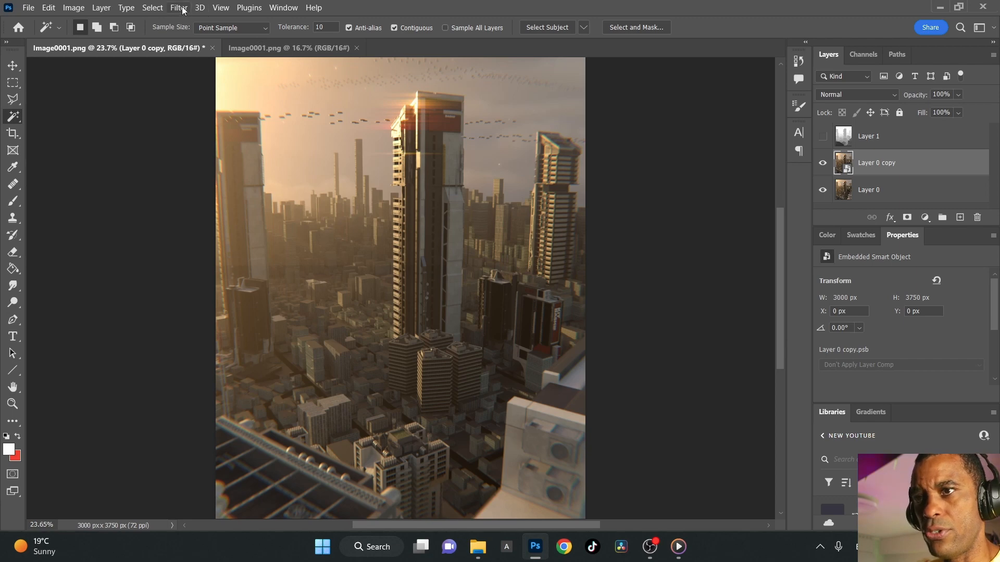
Step: Apply Lens Blur with radius 10 to Layer 0 copy via the Filter menu
left_click(178, 7)
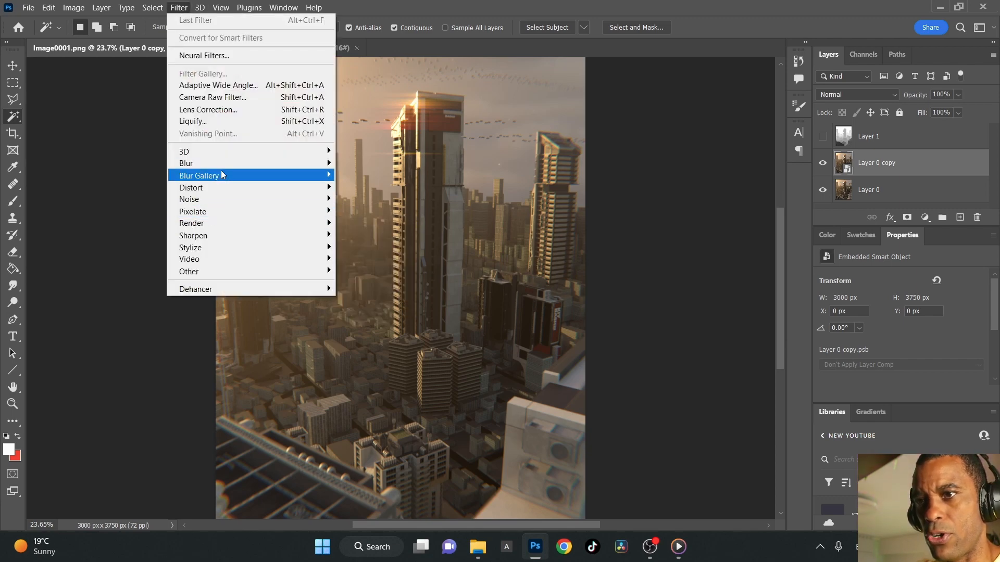
mouse_move(185, 163)
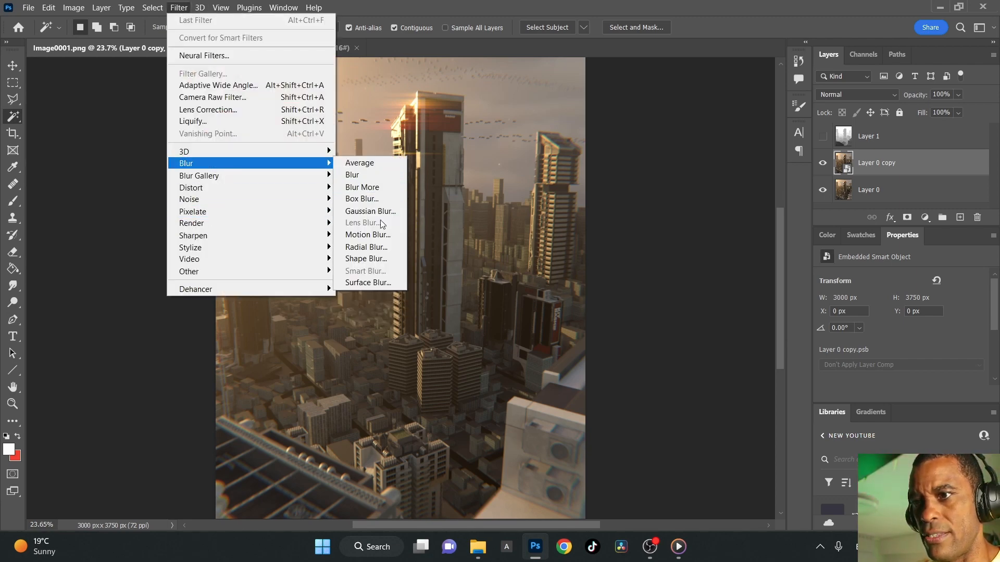
mouse_move(892, 158)
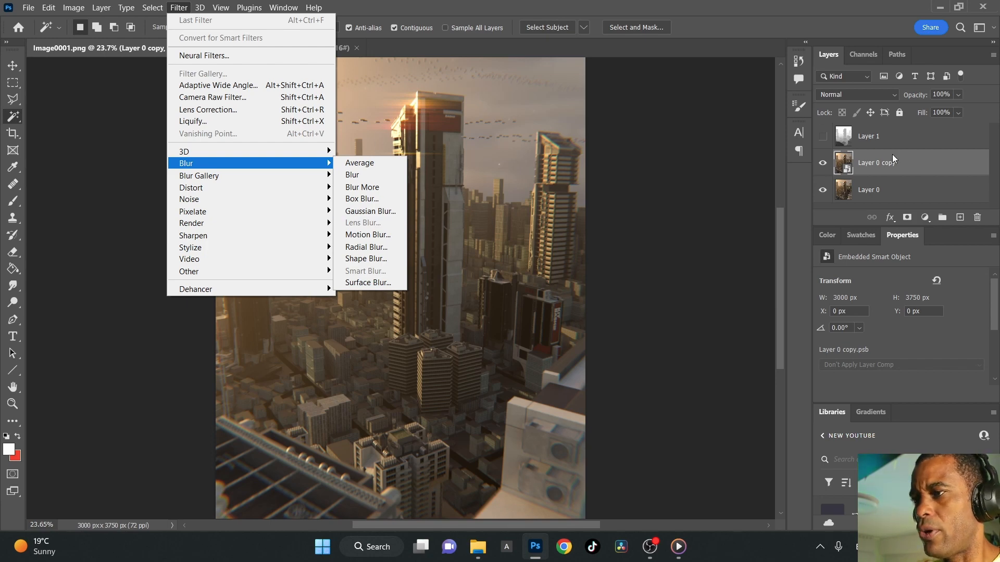
mouse_move(758, 29)
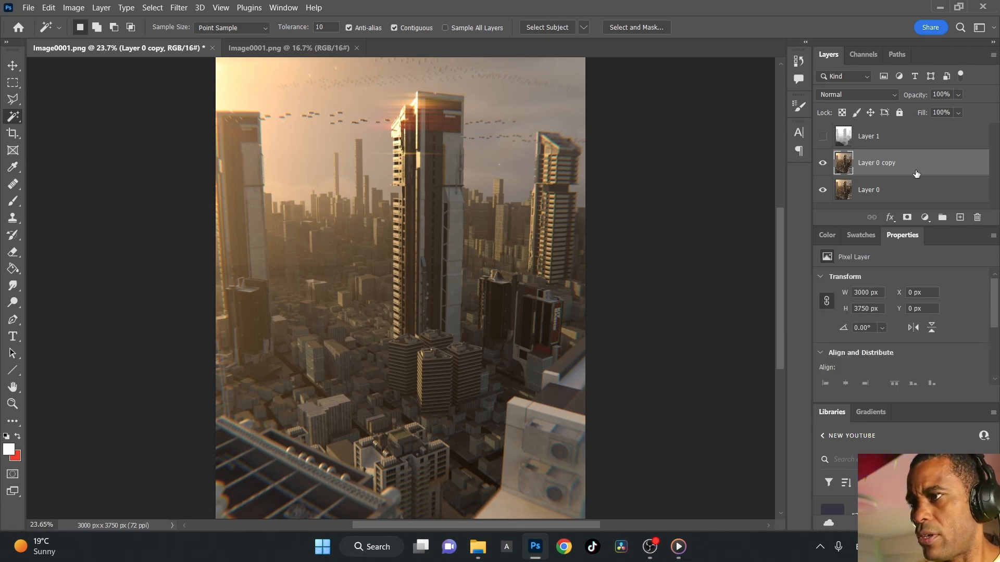
left_click(178, 7)
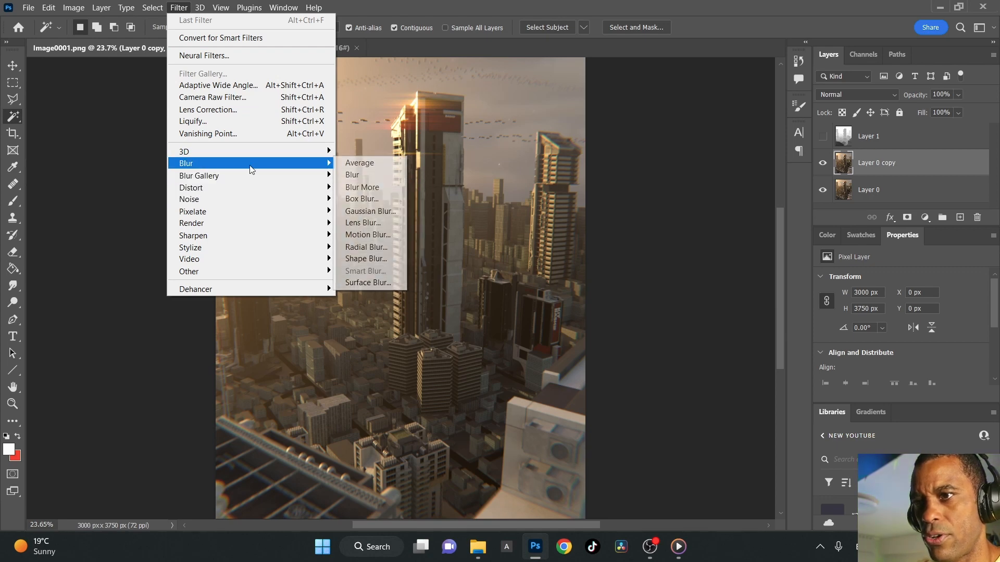
mouse_move(363, 222)
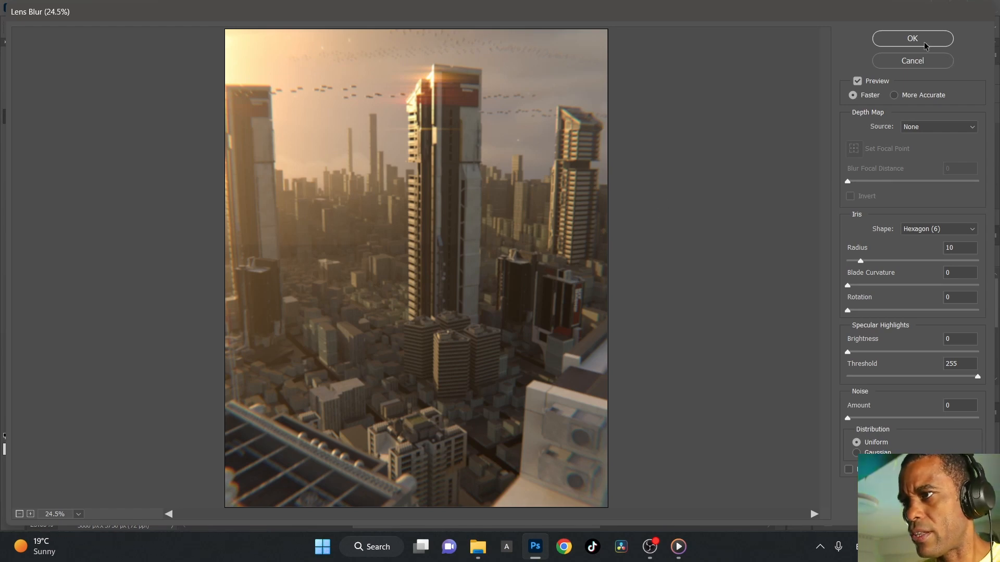
left_click(911, 38)
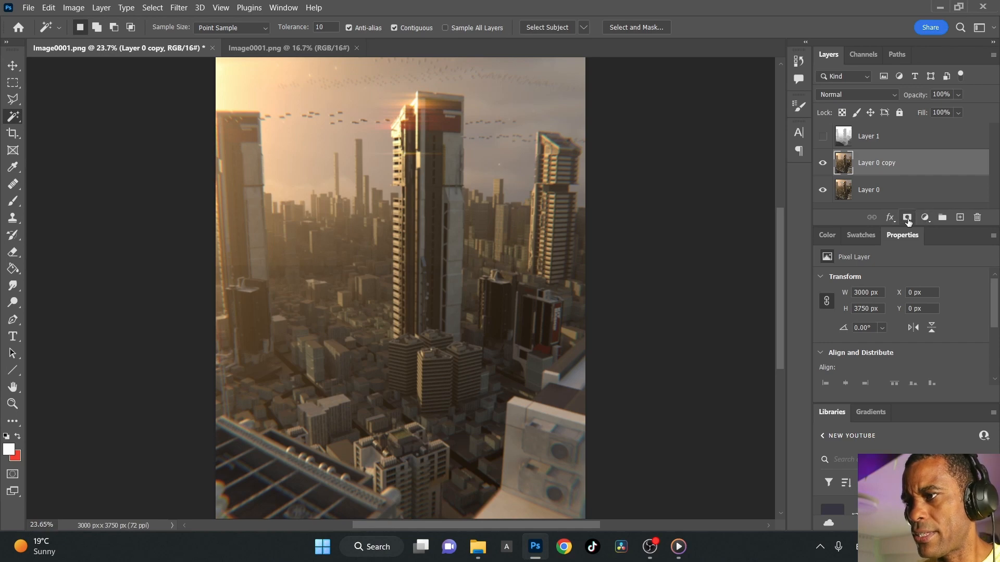
Step: Add a layer mask to the blurred copy layer for painting the centre back sharp
left_click(906, 218)
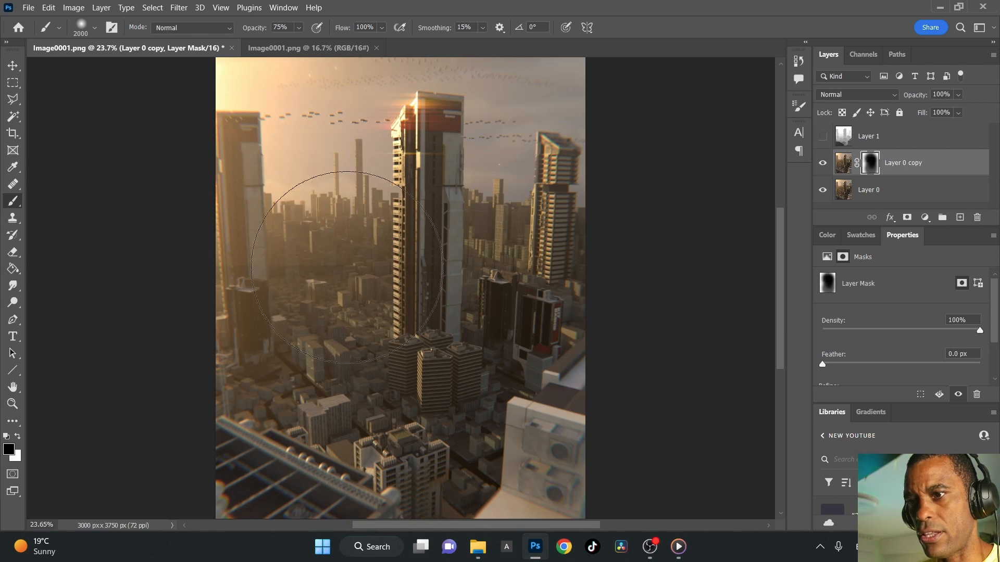
mouse_move(398, 147)
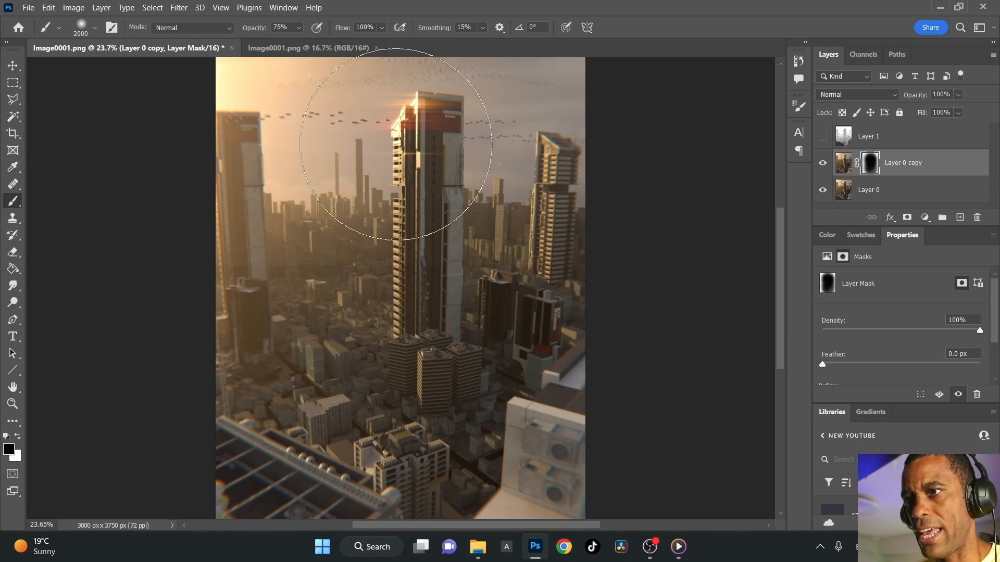
mouse_move(929, 294)
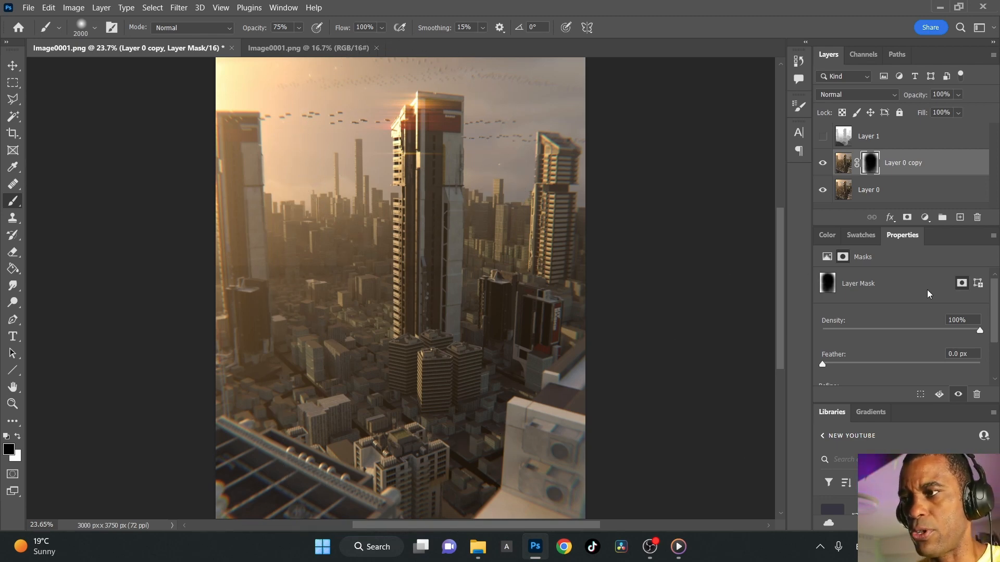
mouse_move(551, 250)
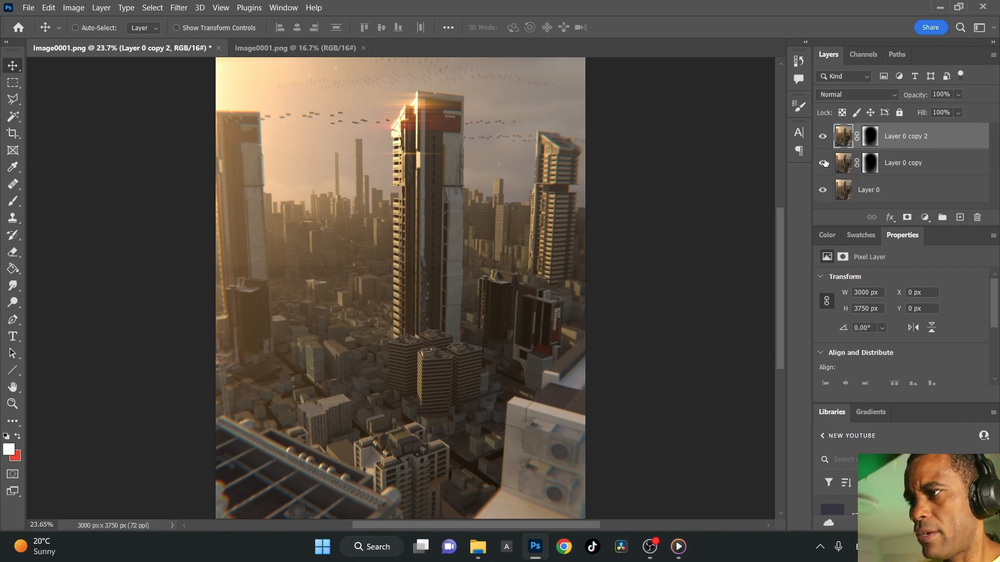
Step: Select Layer 0 copy 2 and launch the Camera Raw Filter on it
left_click(824, 162)
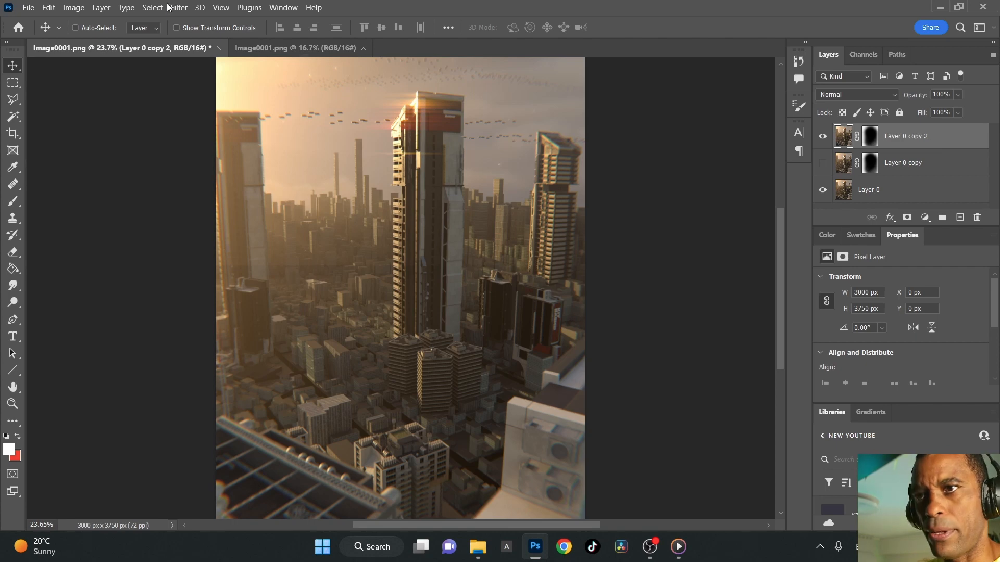
left_click(178, 7)
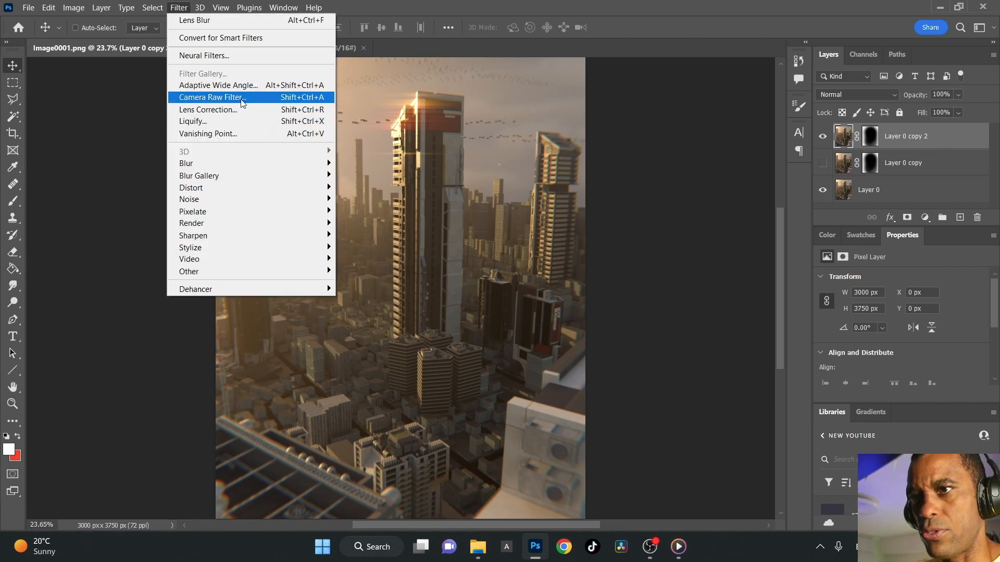
left_click(211, 97)
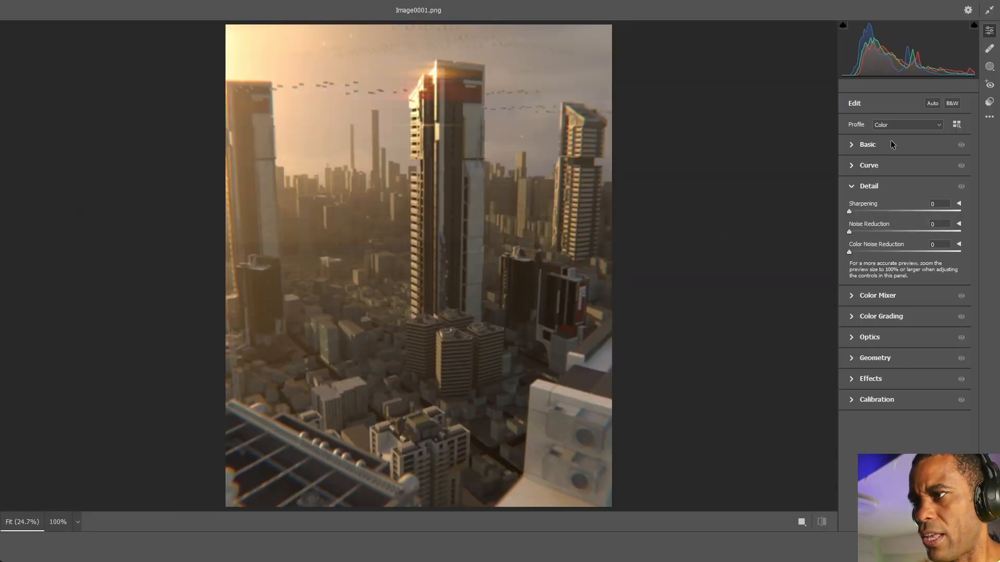
Step: Set the white balance to Temperature -14 and Tint -15 in the Basic panel
left_click(867, 144)
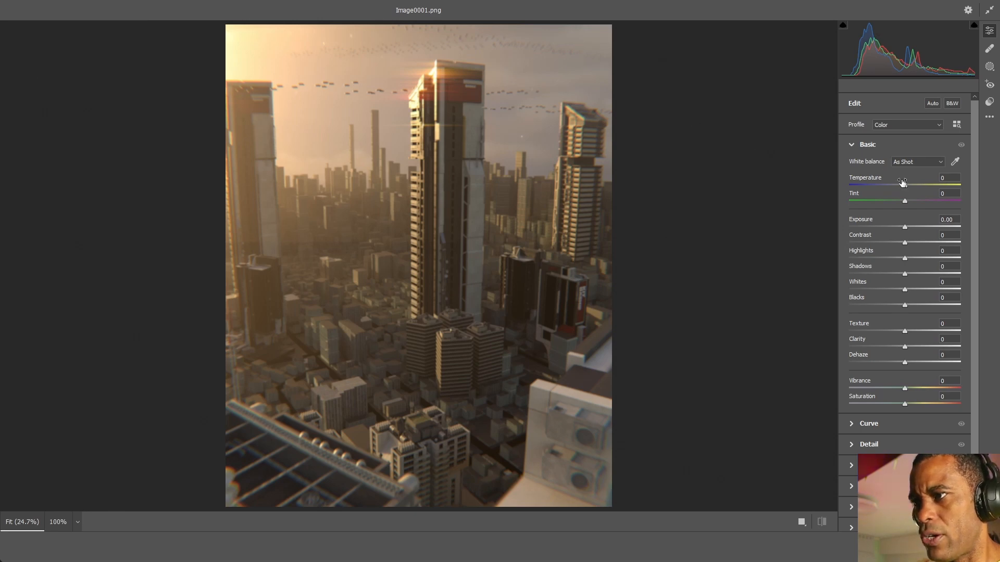
left_click(947, 177)
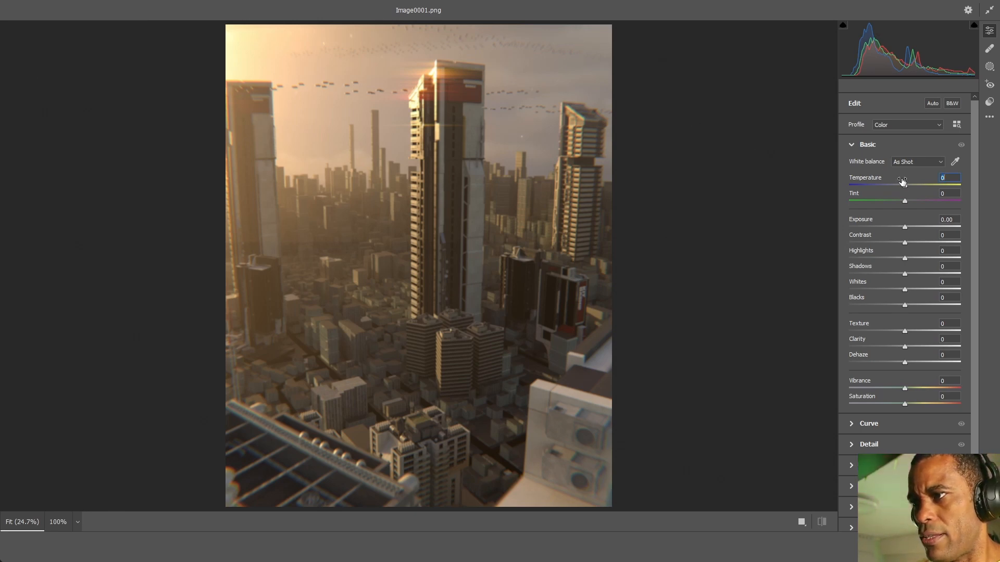
left_click_drag(903, 184, 891, 184)
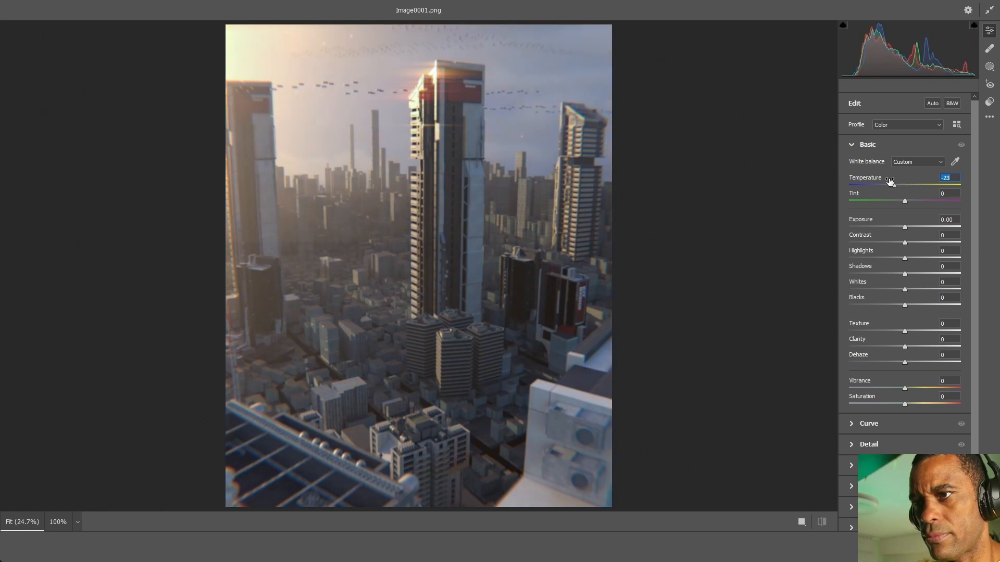
left_click_drag(896, 185, 892, 185)
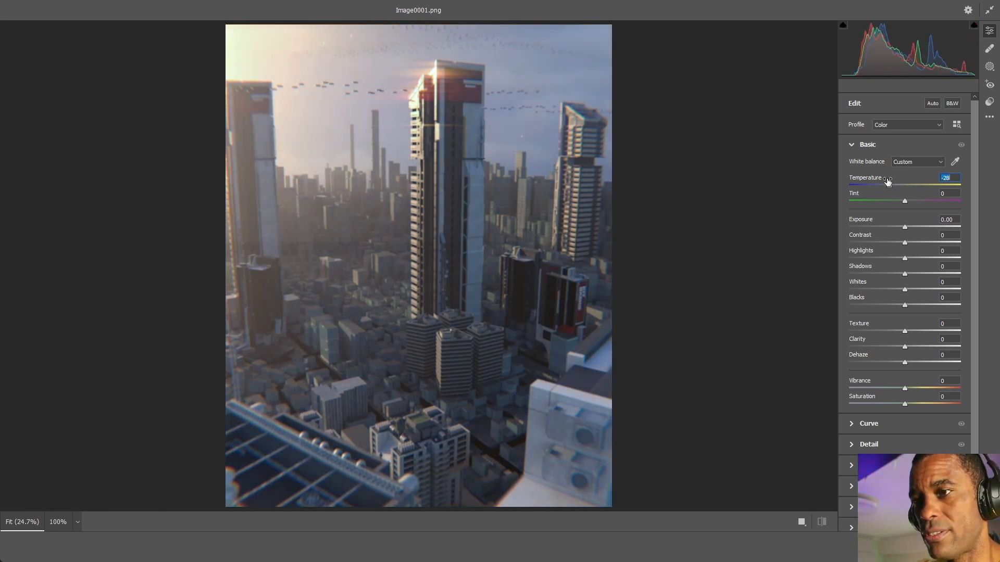
left_click_drag(885, 185, 894, 184)
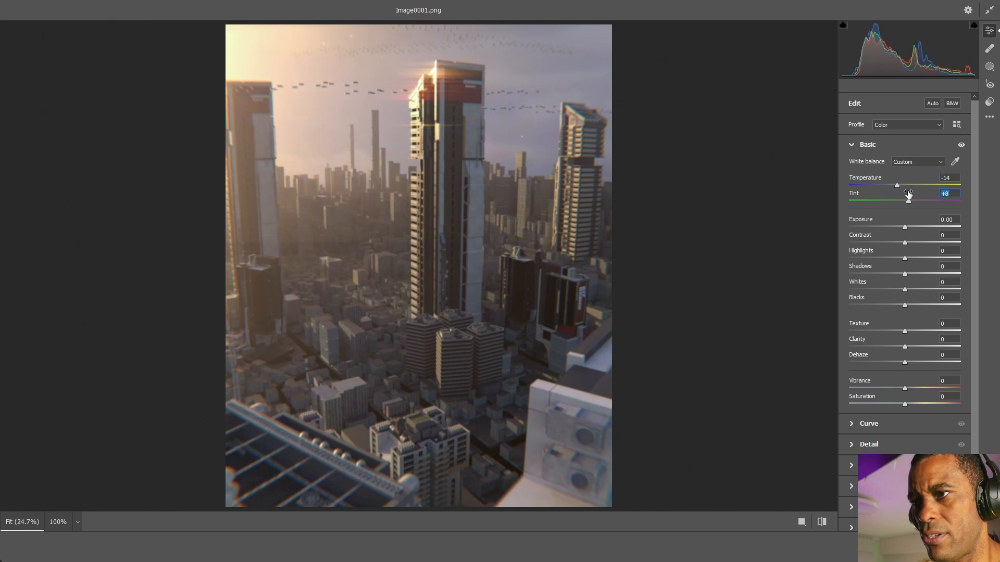
left_click_drag(907, 199, 903, 199)
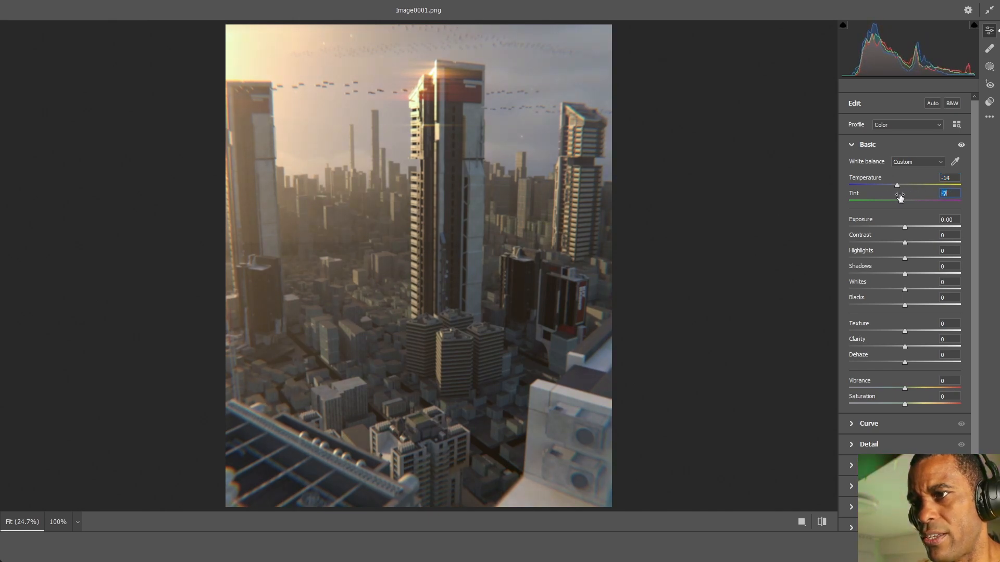
left_click_drag(899, 185, 896, 185)
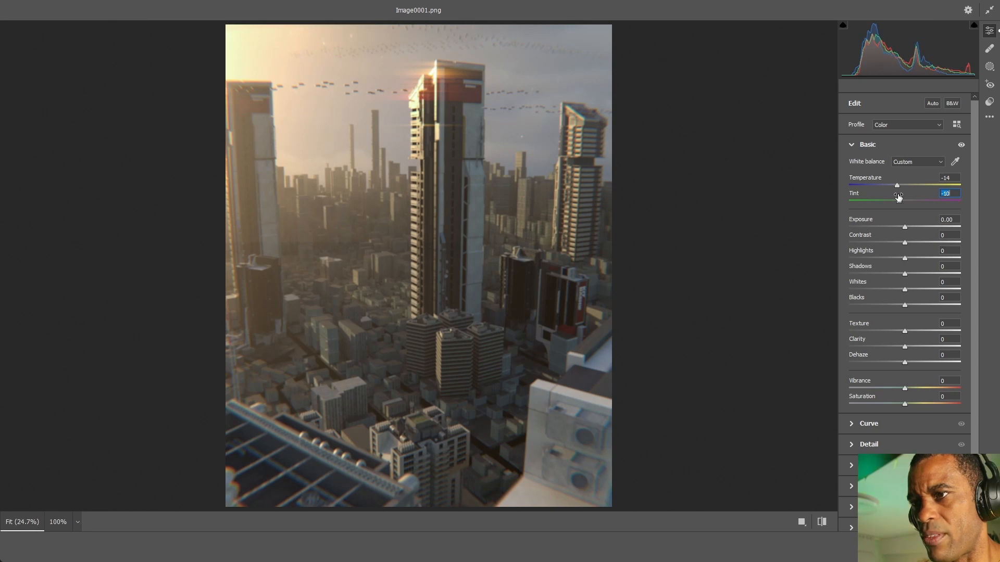
left_click_drag(899, 198, 897, 198)
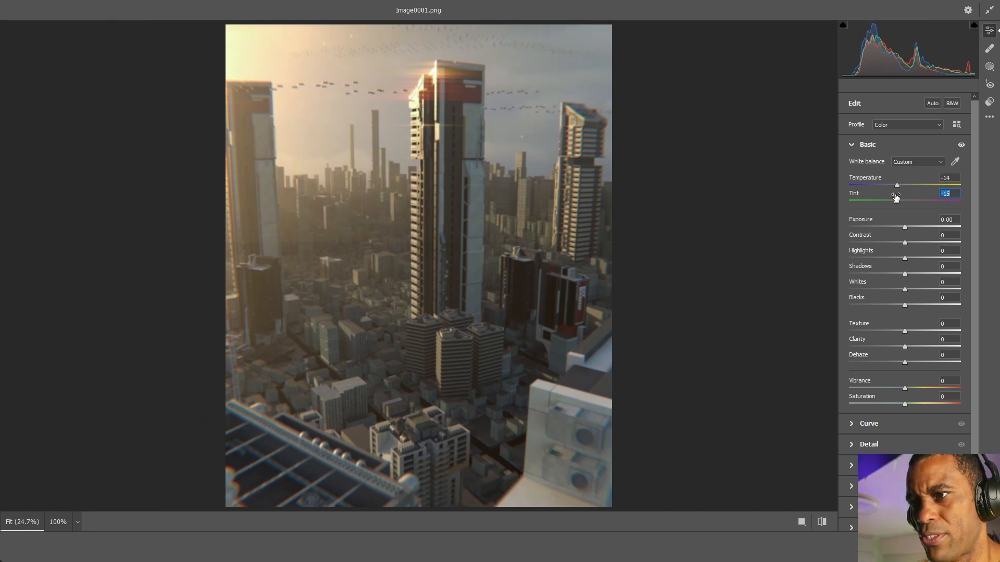
Step: Set Exposure +0.35, Contrast +19, Highlights +11, Shadows -17 and Blacks -10
left_click(947, 219)
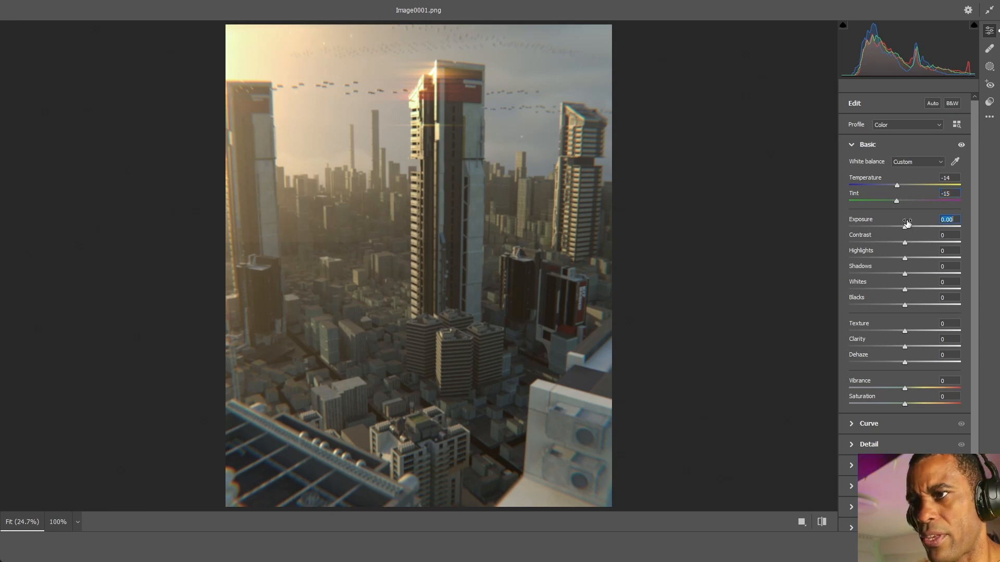
left_click_drag(904, 225, 912, 226)
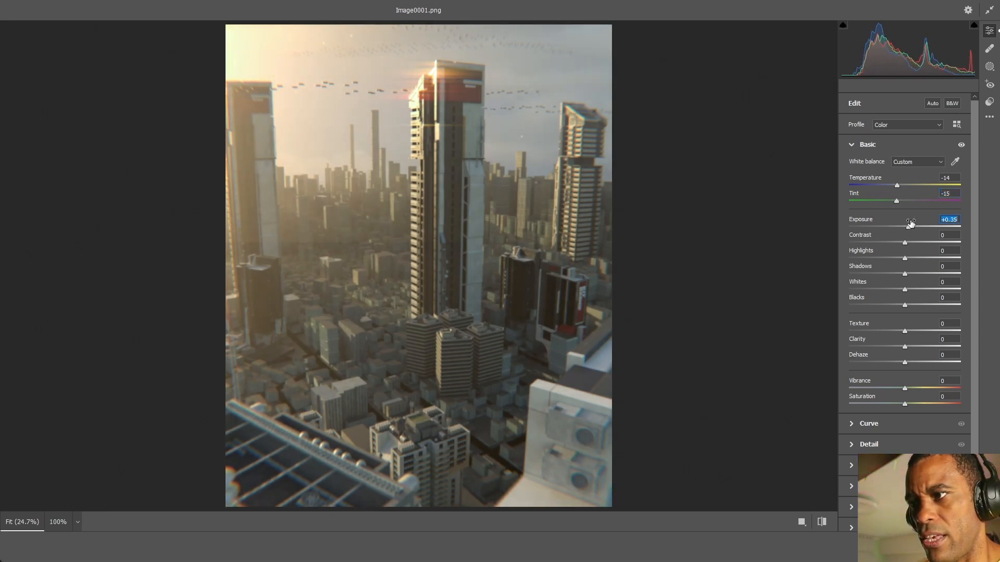
left_click(946, 235)
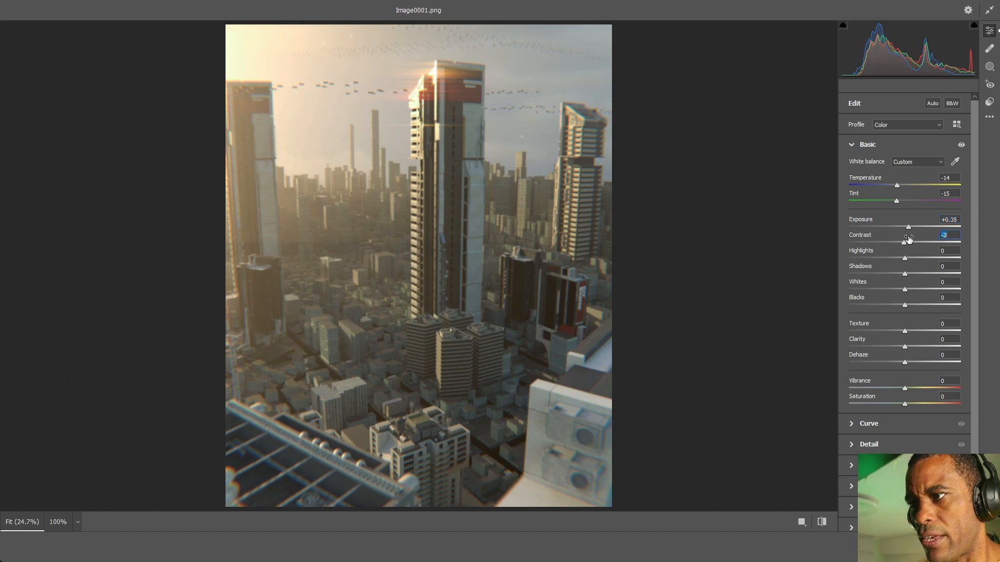
left_click_drag(903, 243, 915, 242)
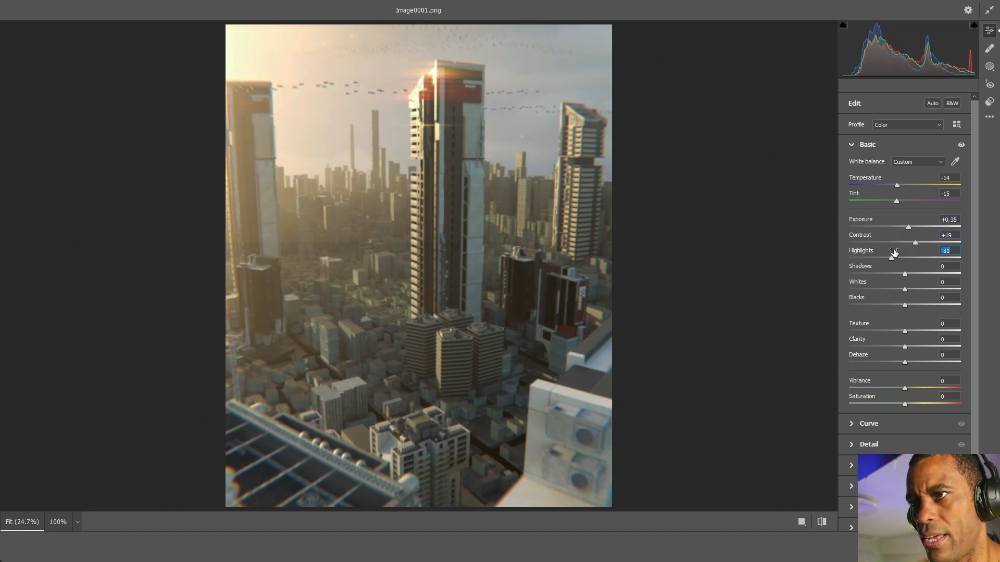
left_click_drag(891, 256, 913, 257)
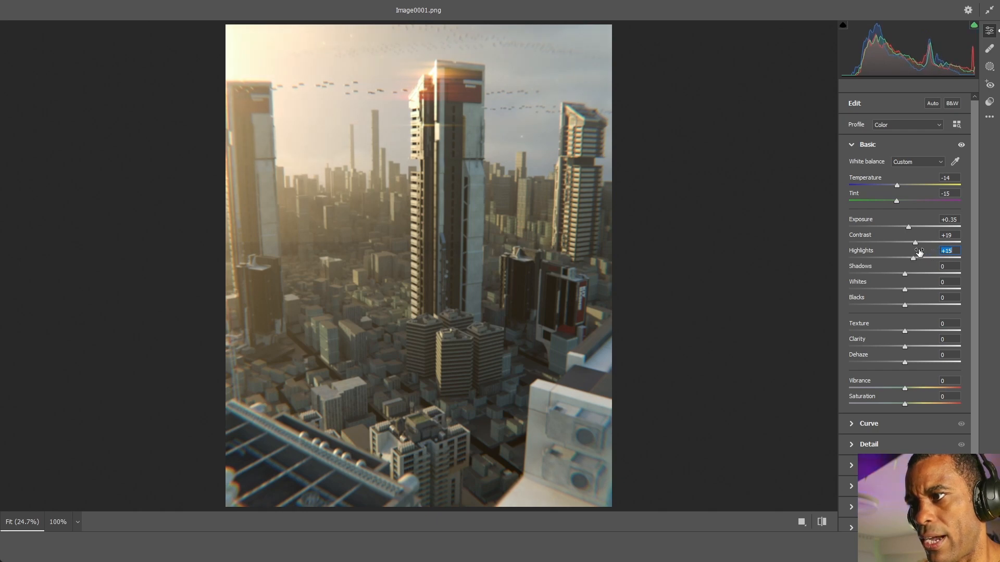
left_click_drag(916, 242, 911, 242)
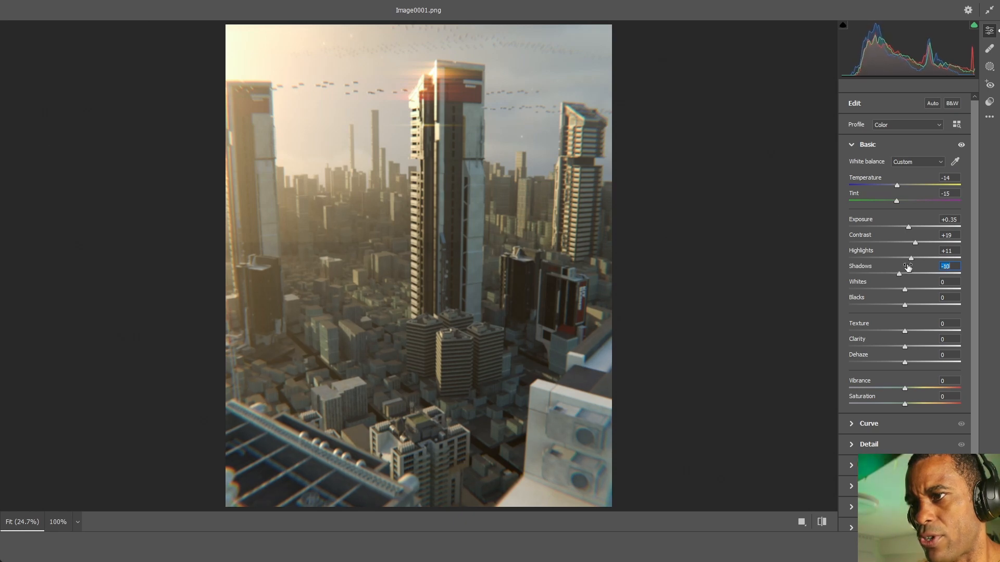
left_click_drag(899, 274, 895, 274)
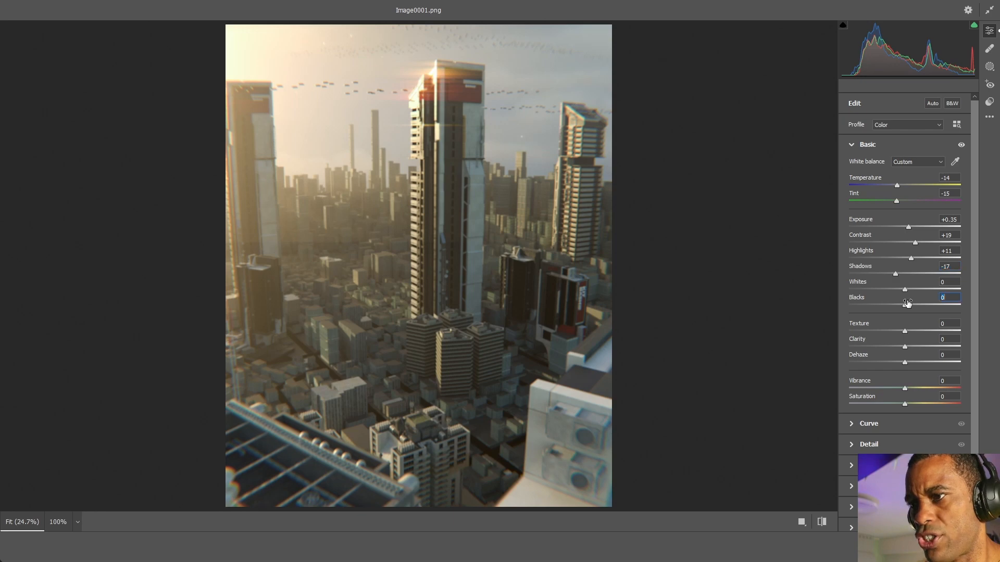
left_click_drag(905, 306, 900, 307)
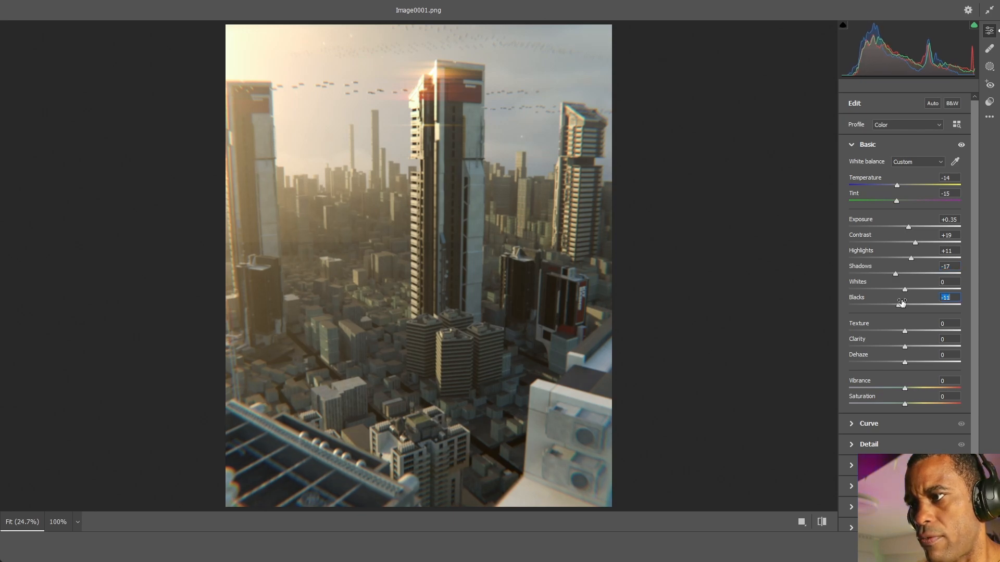
left_click_drag(897, 305, 899, 306)
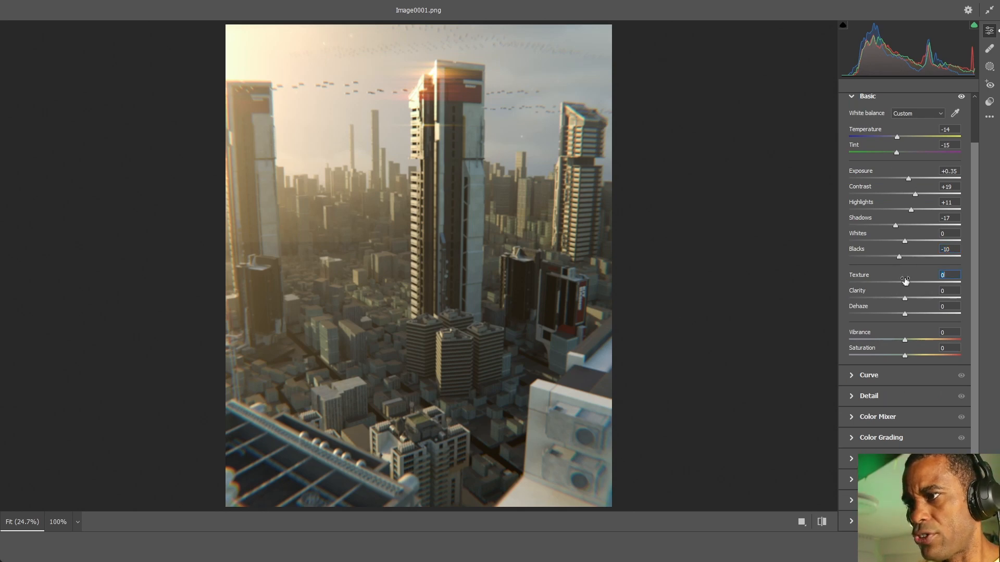
Step: Experiment with the Texture slider across its range and settle it at +5
left_click_drag(904, 284, 950, 284)
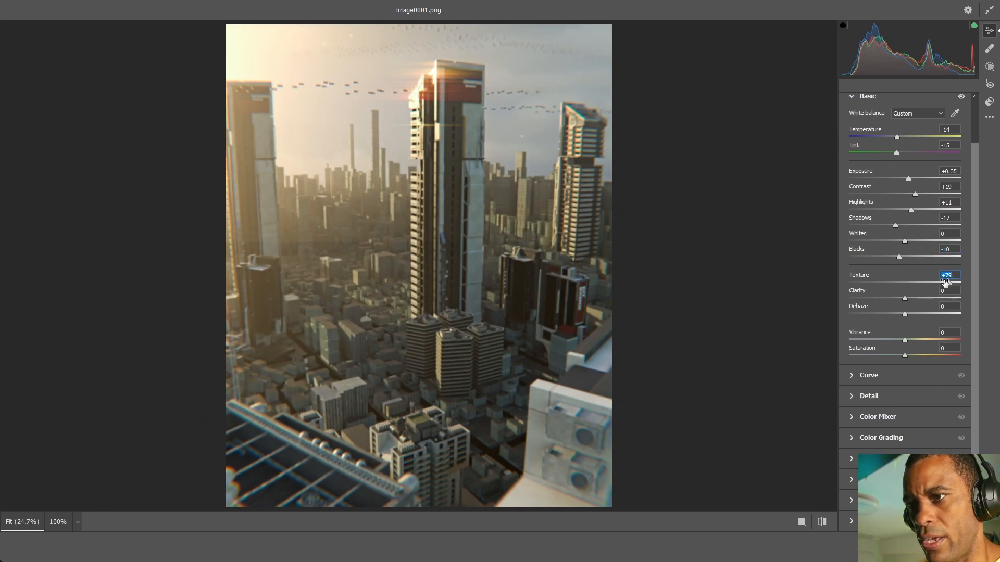
left_click_drag(946, 281, 960, 281)
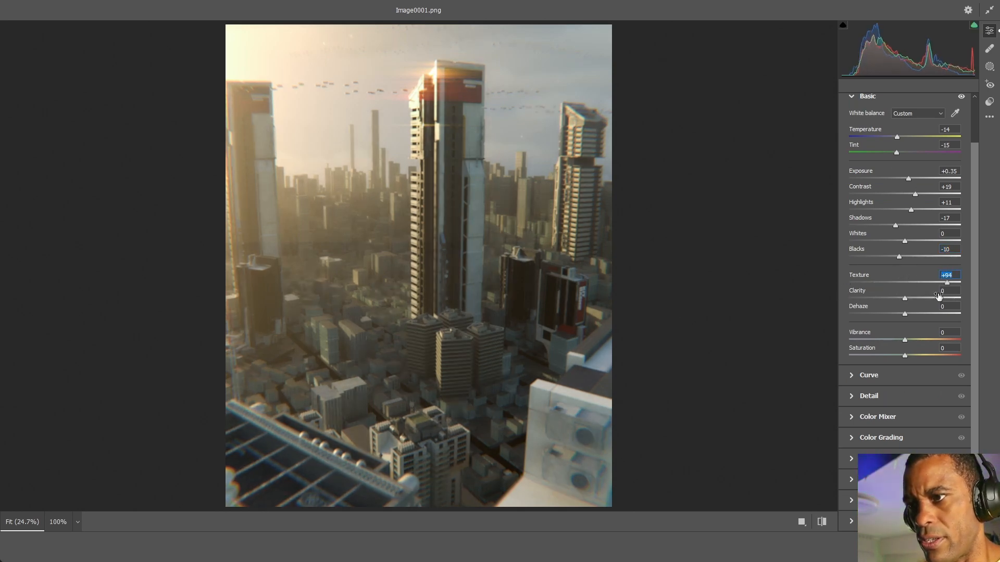
left_click_drag(946, 283, 848, 283)
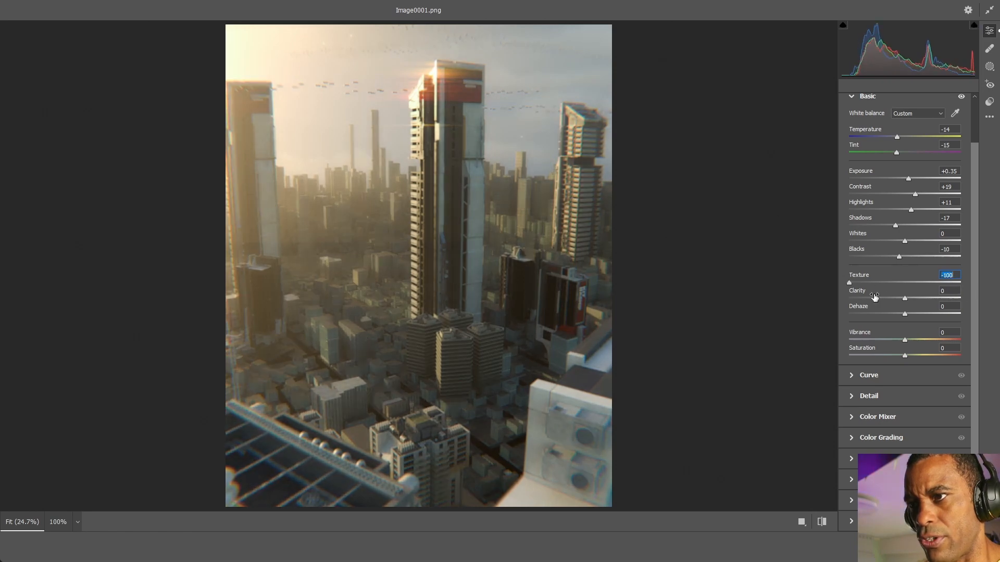
left_click_drag(849, 282, 899, 282)
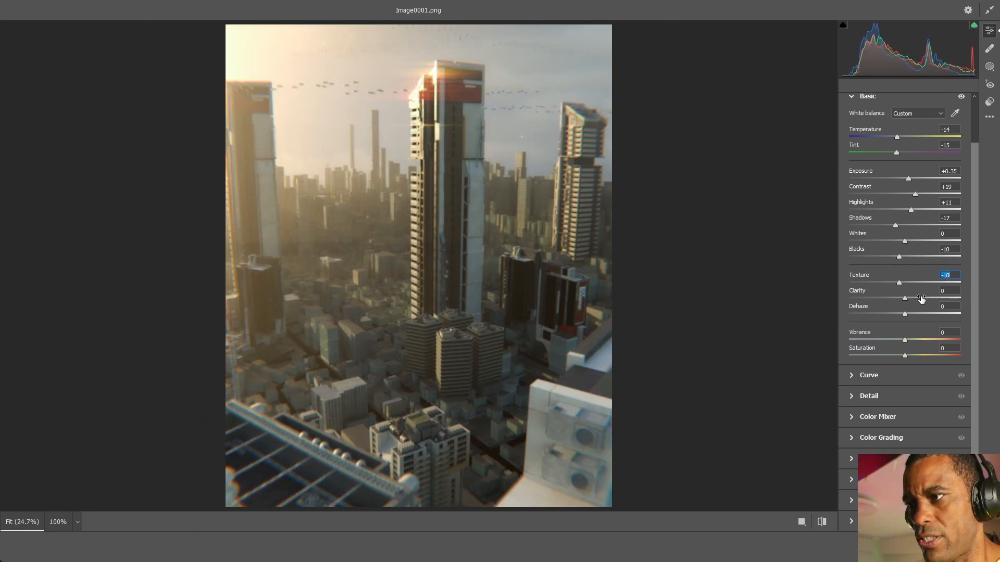
left_click_drag(899, 283, 920, 283)
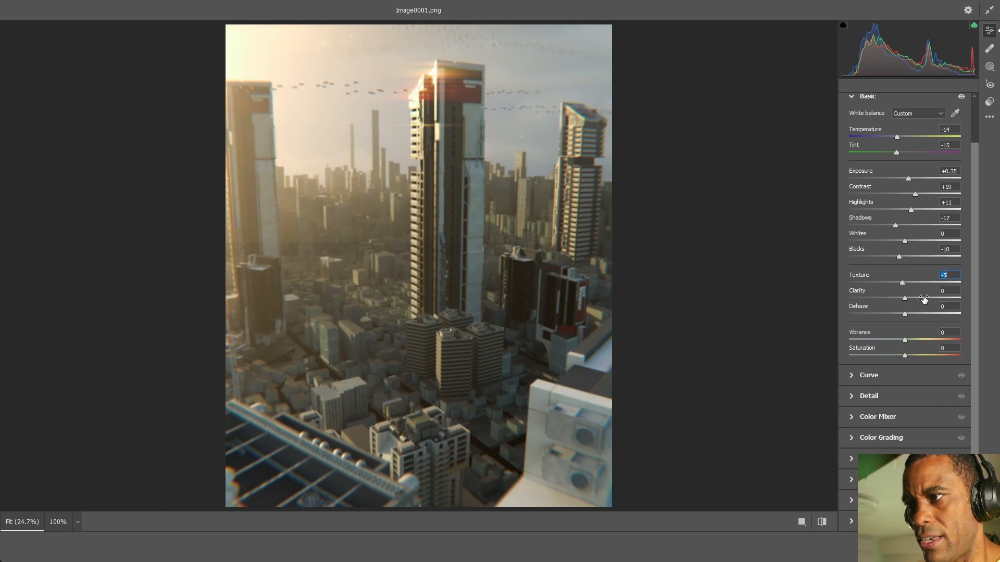
type("0")
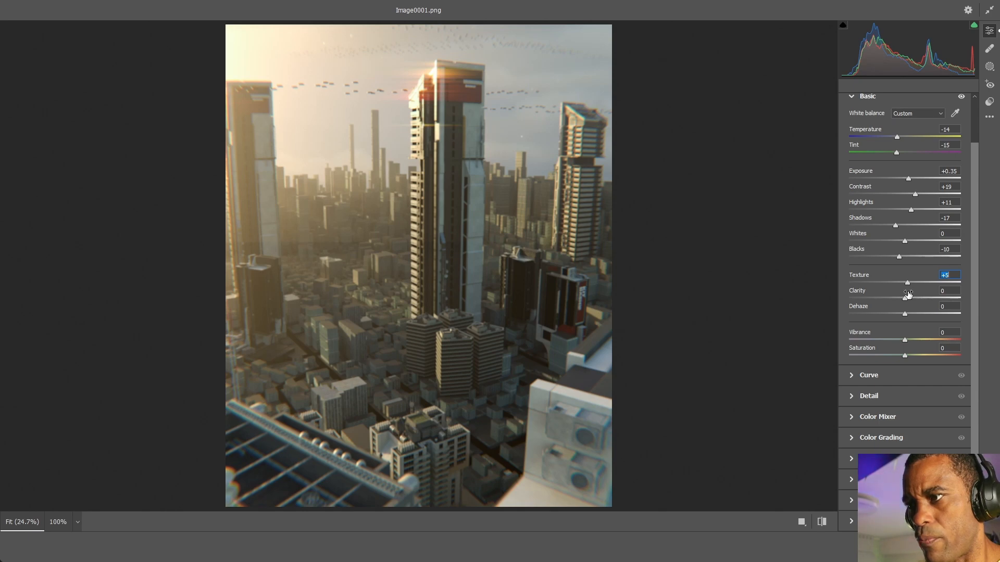
left_click_drag(904, 298, 959, 298)
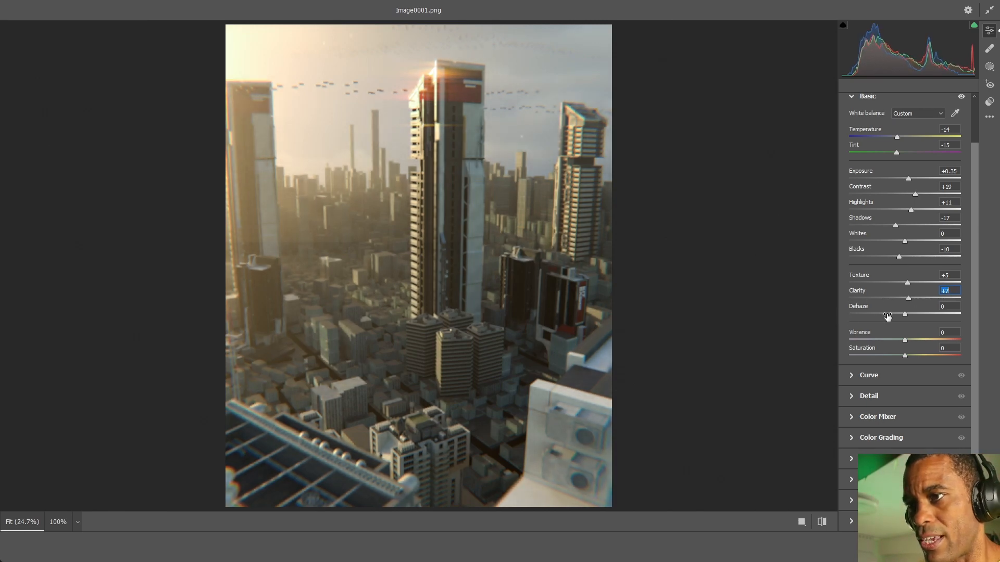
Step: Test Clarity and Dehaze adjustments before returning both to 0
left_click_drag(909, 298, 884, 298)
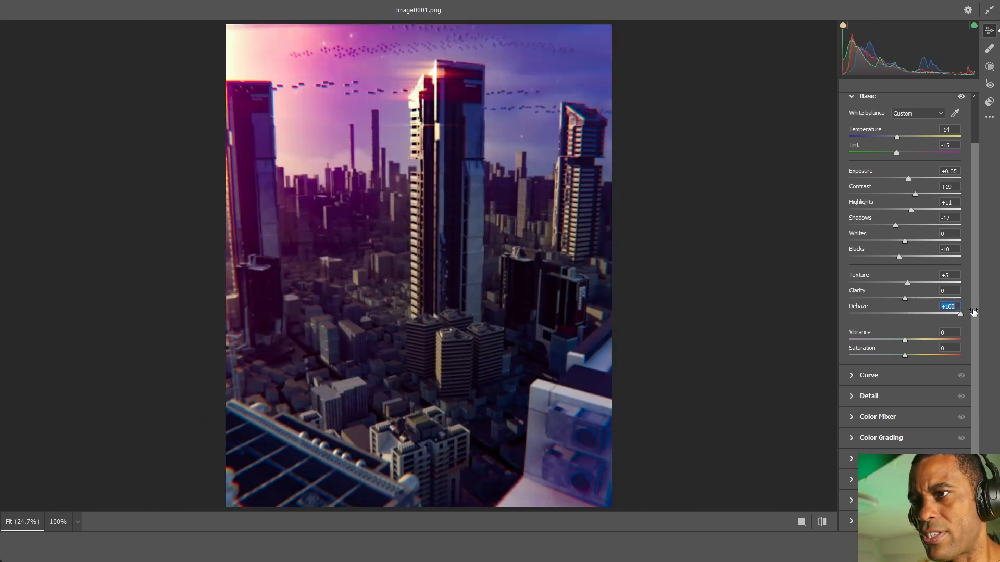
left_click_drag(960, 313, 911, 313)
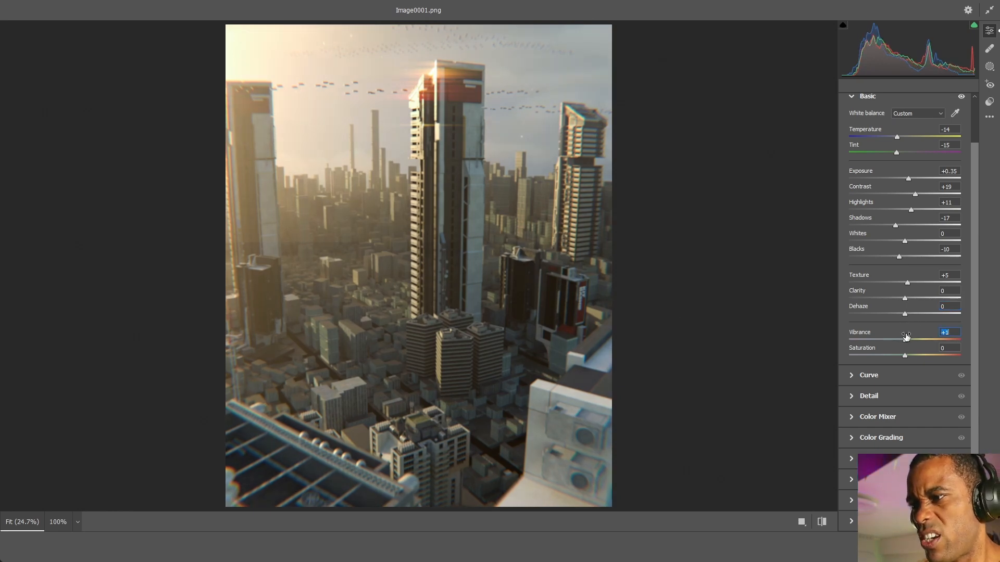
Step: Raise Vibrance to +7 and Saturation to +18
left_click_drag(905, 340, 910, 340)
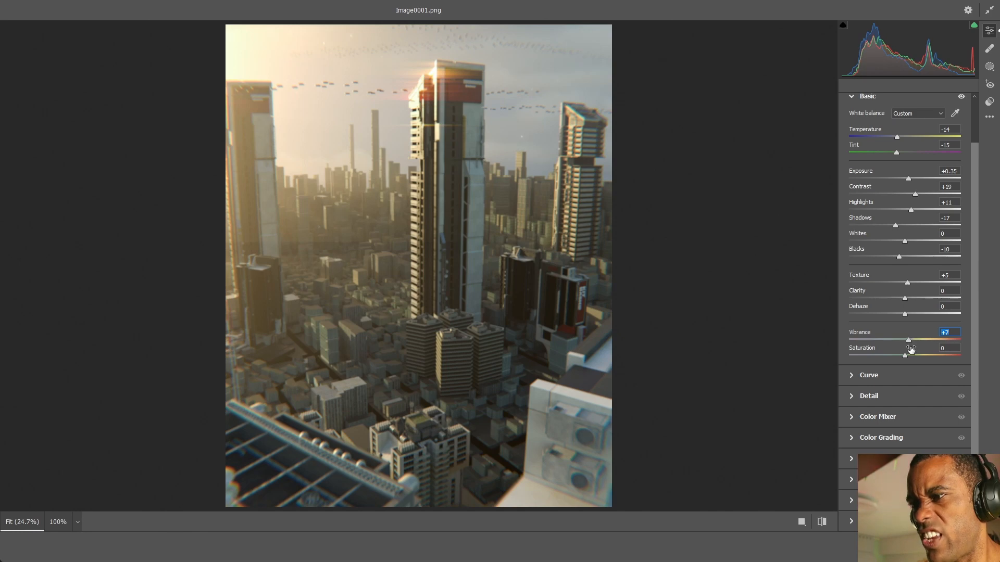
left_click_drag(904, 355, 917, 352)
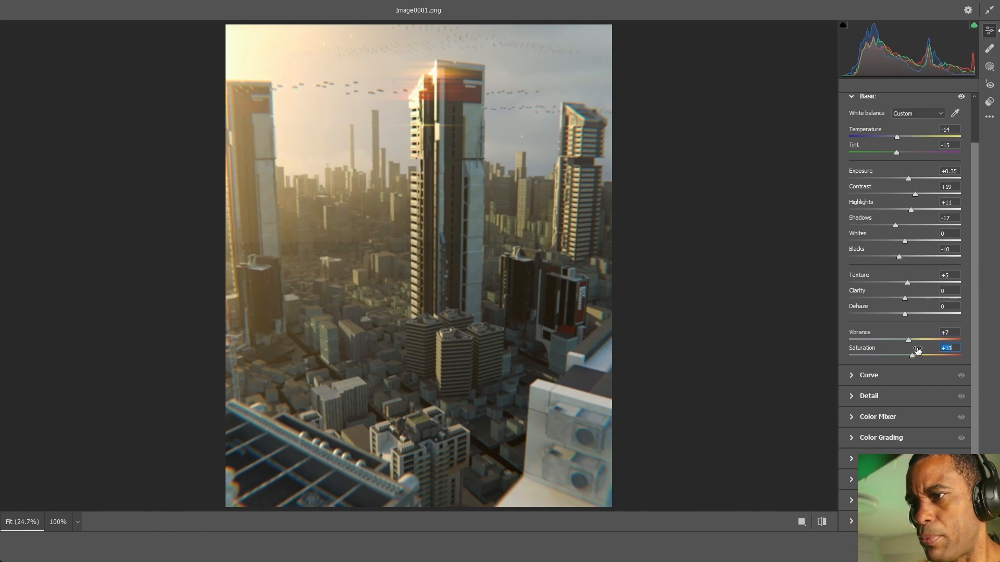
left_click_drag(917, 353, 923, 353)
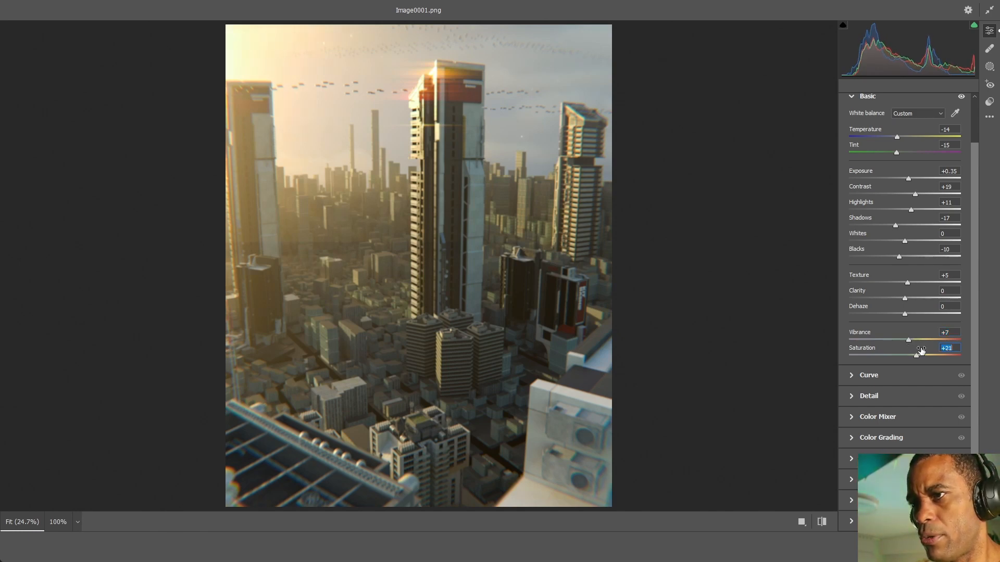
left_click_drag(917, 355, 921, 355)
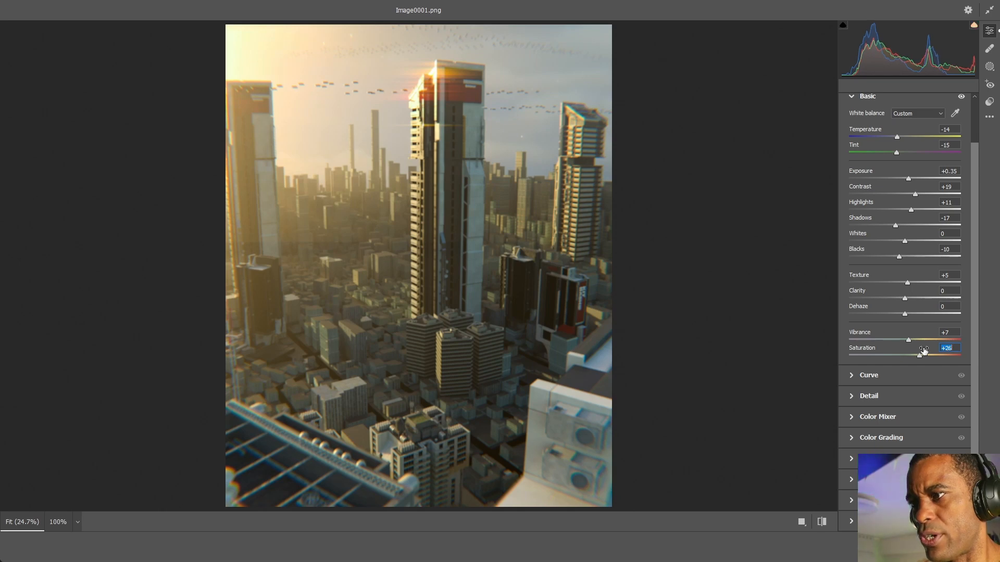
left_click_drag(923, 355, 915, 355)
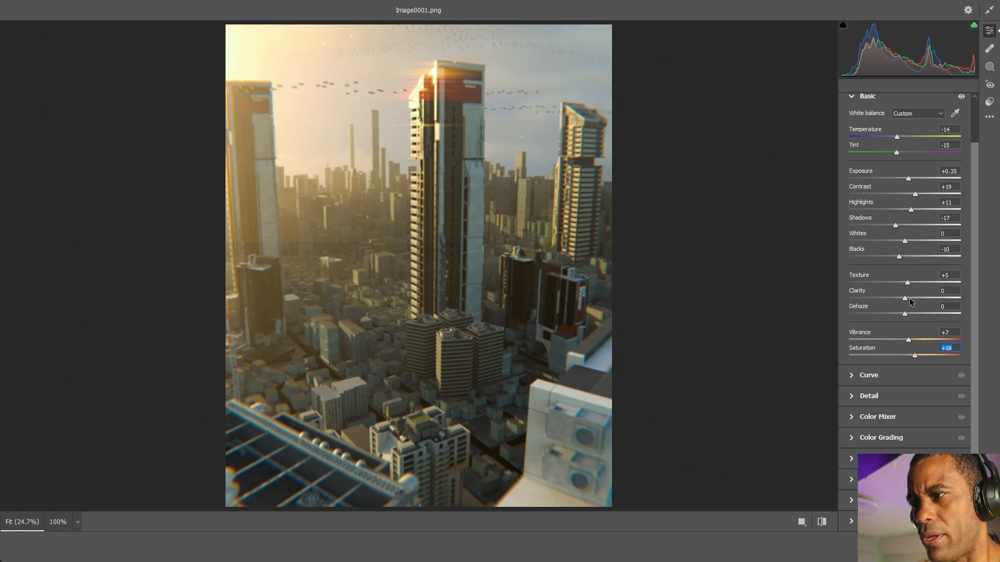
mouse_move(888, 159)
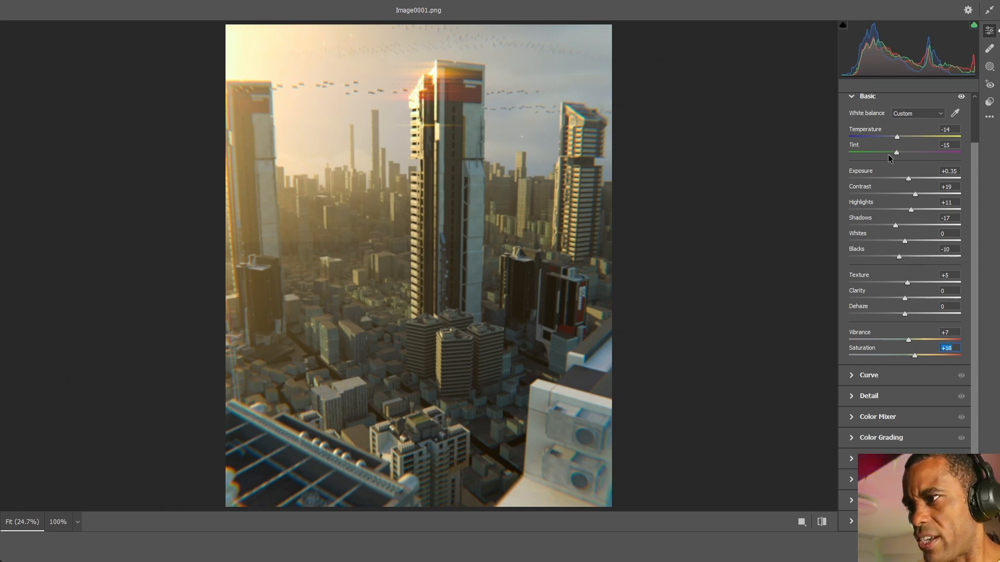
Step: Shift the Tint further toward green and fine-tune it
left_click(947, 145)
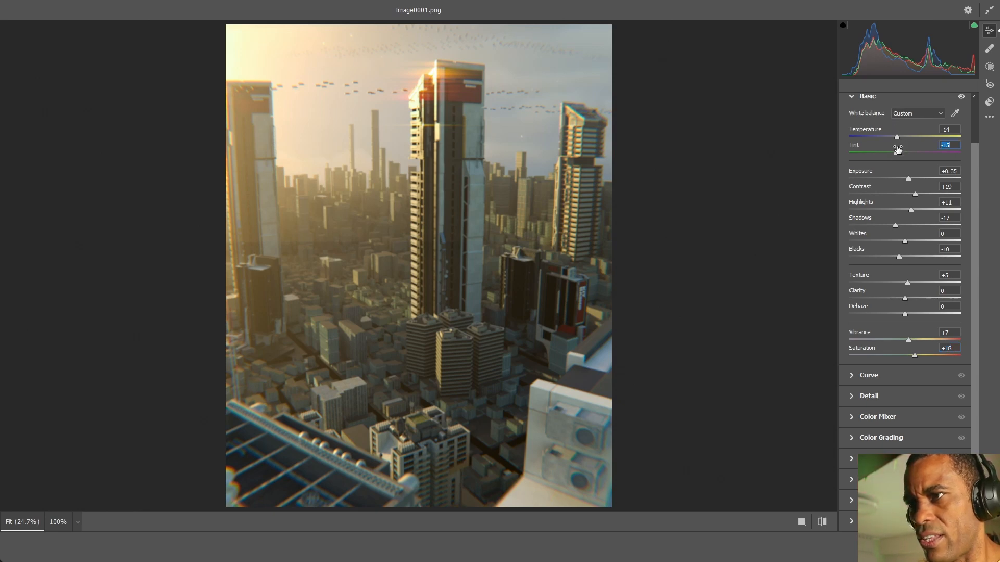
left_click_drag(897, 152, 890, 151)
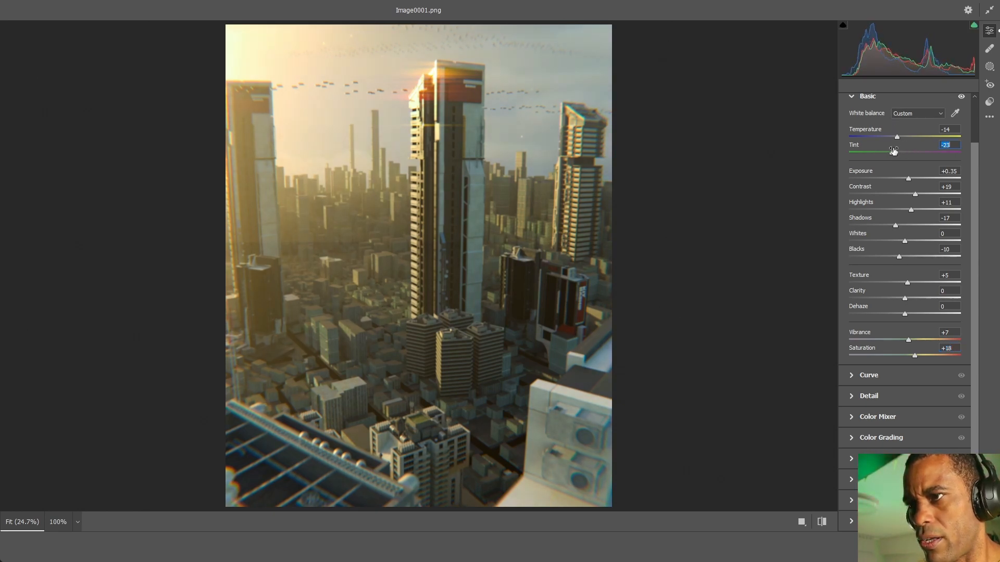
left_click_drag(892, 151, 903, 151)
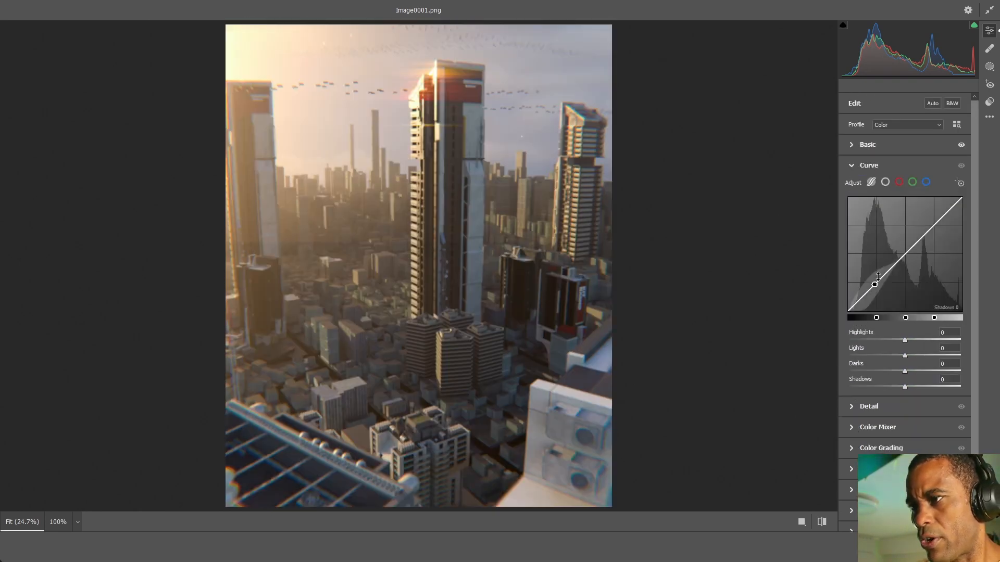
Step: Shape an S-curve with the shadows point at -14 and highlights point at +24
left_click_drag(874, 285, 868, 291)
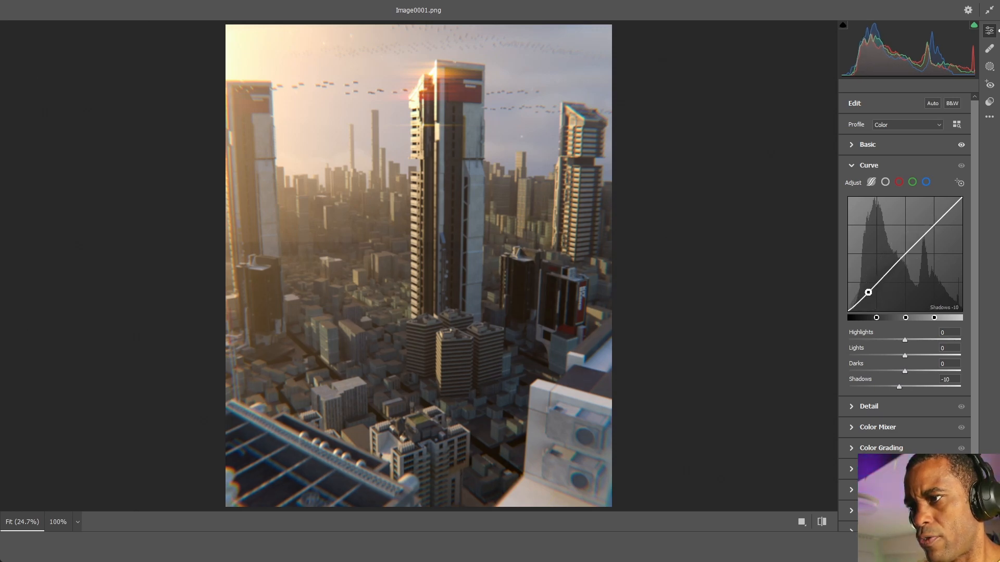
left_click_drag(868, 293, 947, 212)
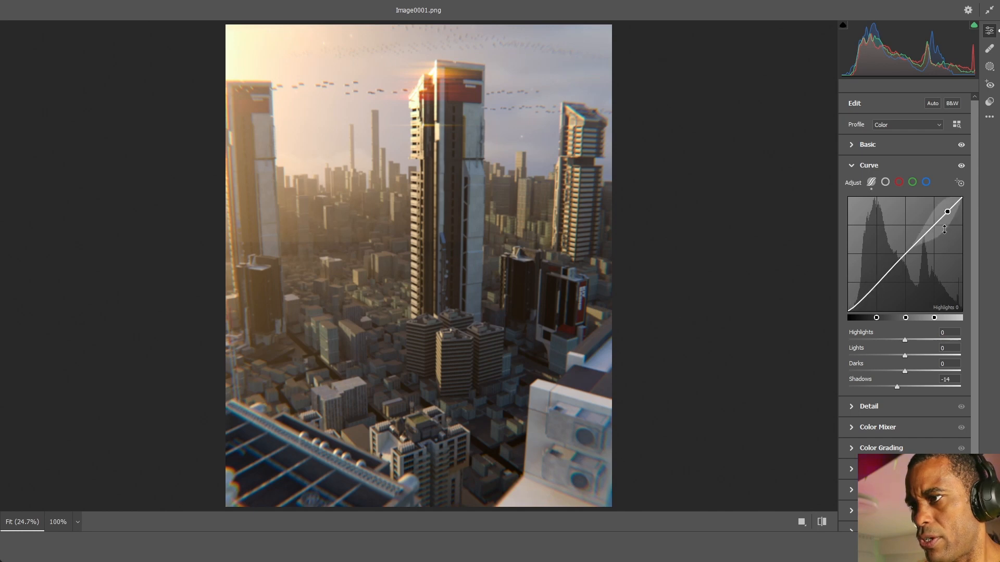
left_click_drag(947, 212, 937, 216)
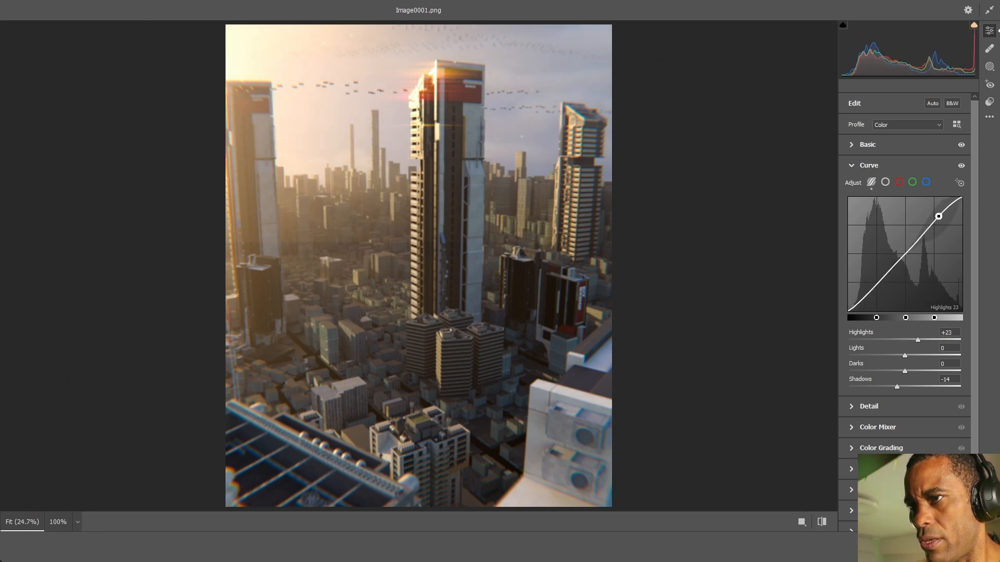
left_click_drag(938, 216, 950, 204)
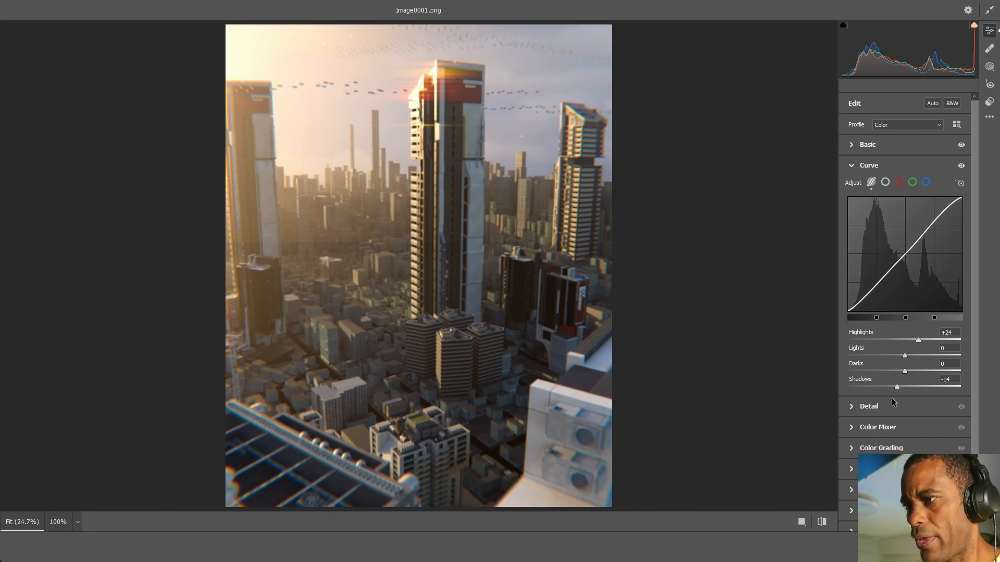
Step: In Detail, set Sharpening 100, Noise Reduction 9 and Color Noise Reduction 7
left_click(868, 165)
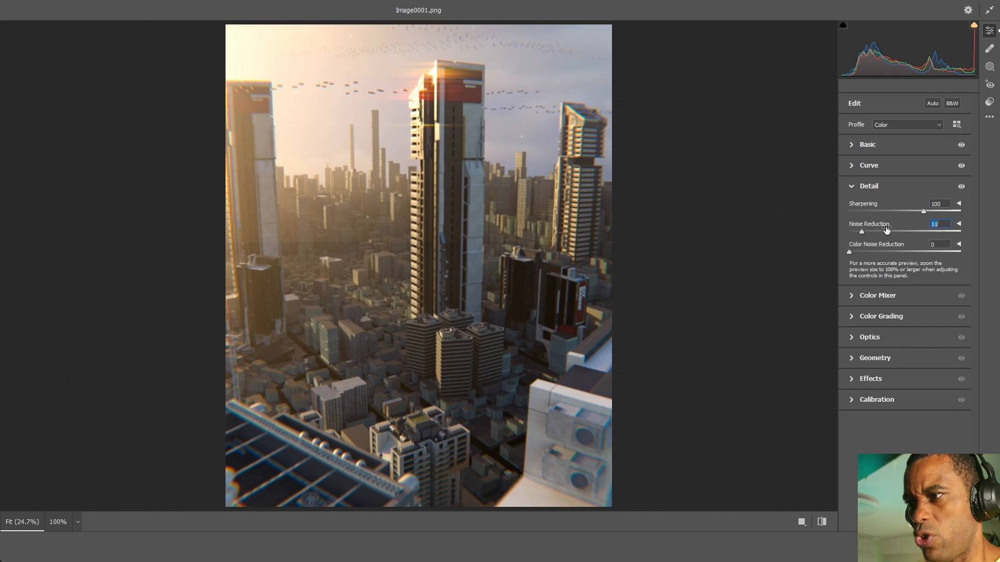
left_click(938, 244)
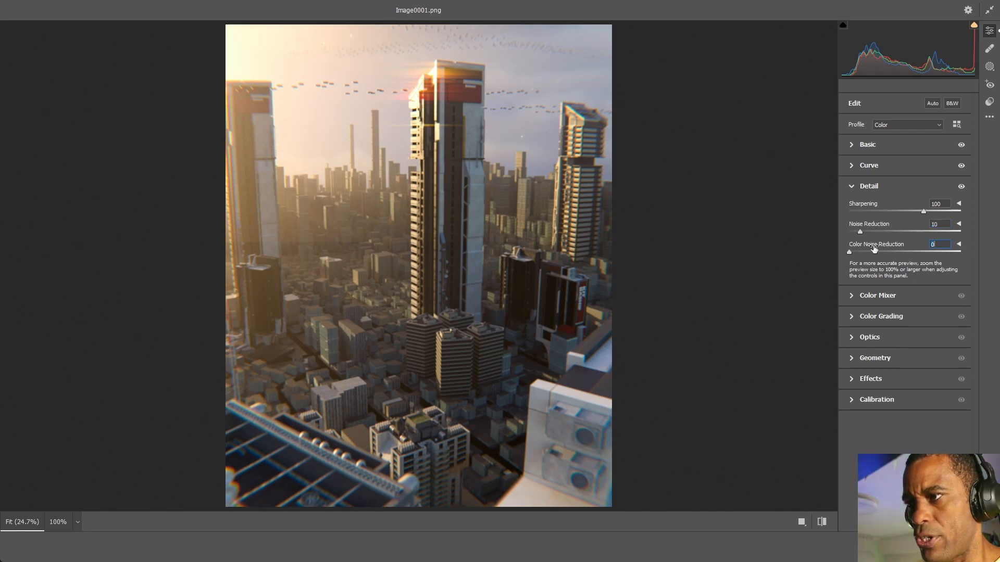
left_click_drag(858, 251, 867, 251)
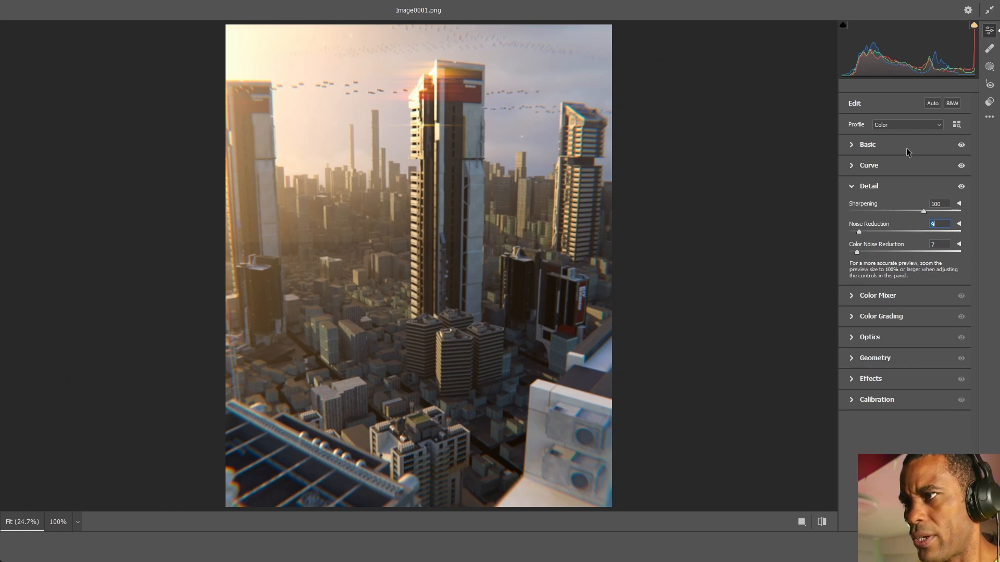
left_click(867, 144)
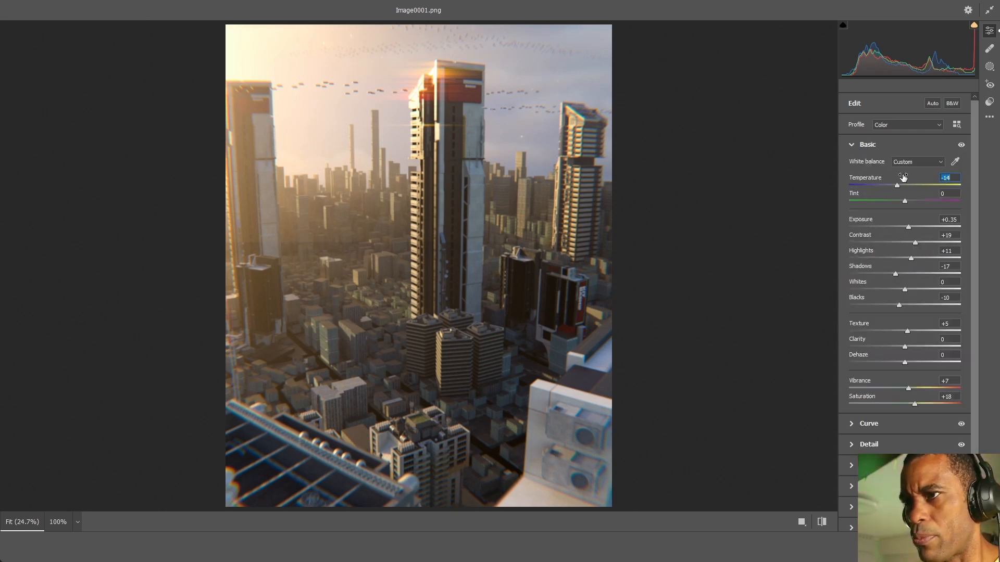